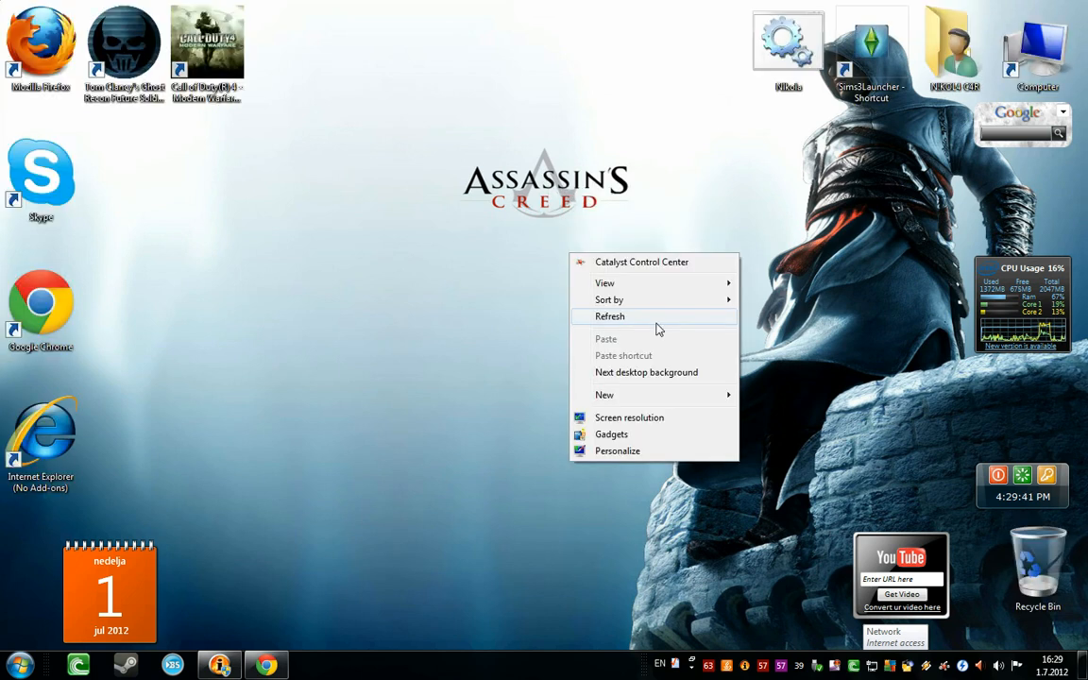
Download the BitTorrent 6.3 installer, pause the DAEMON Tools Lite download, and close its page.
{"action": "left_click", "coordinate": [609, 317]}
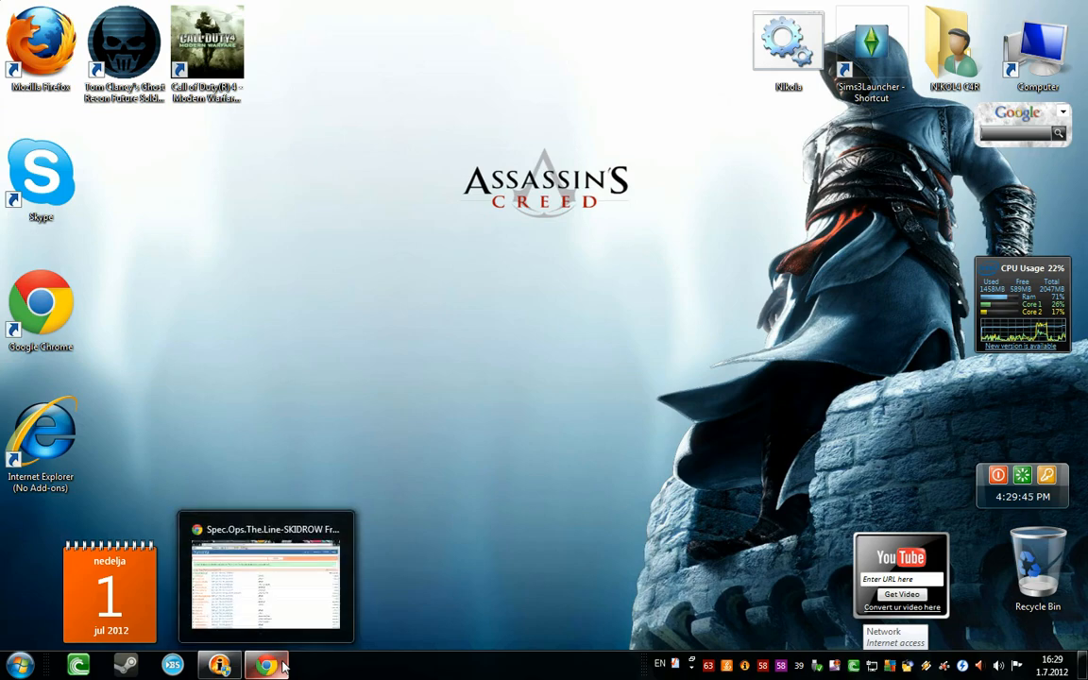
{"action": "left_click", "coordinate": [267, 665]}
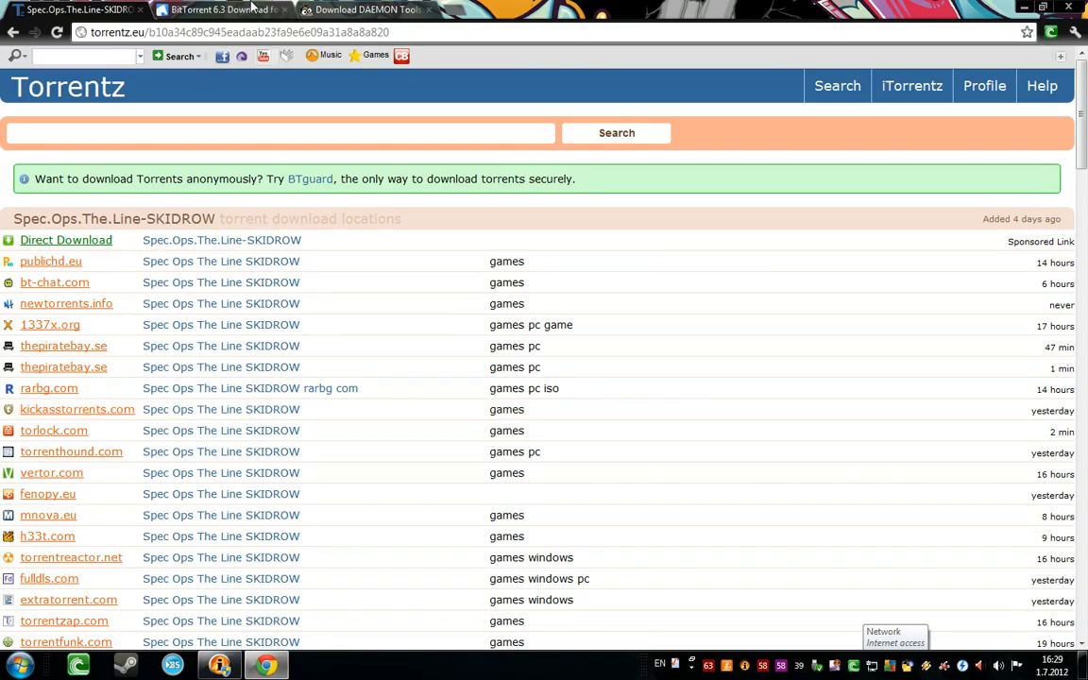
{"action": "left_click", "coordinate": [222, 9]}
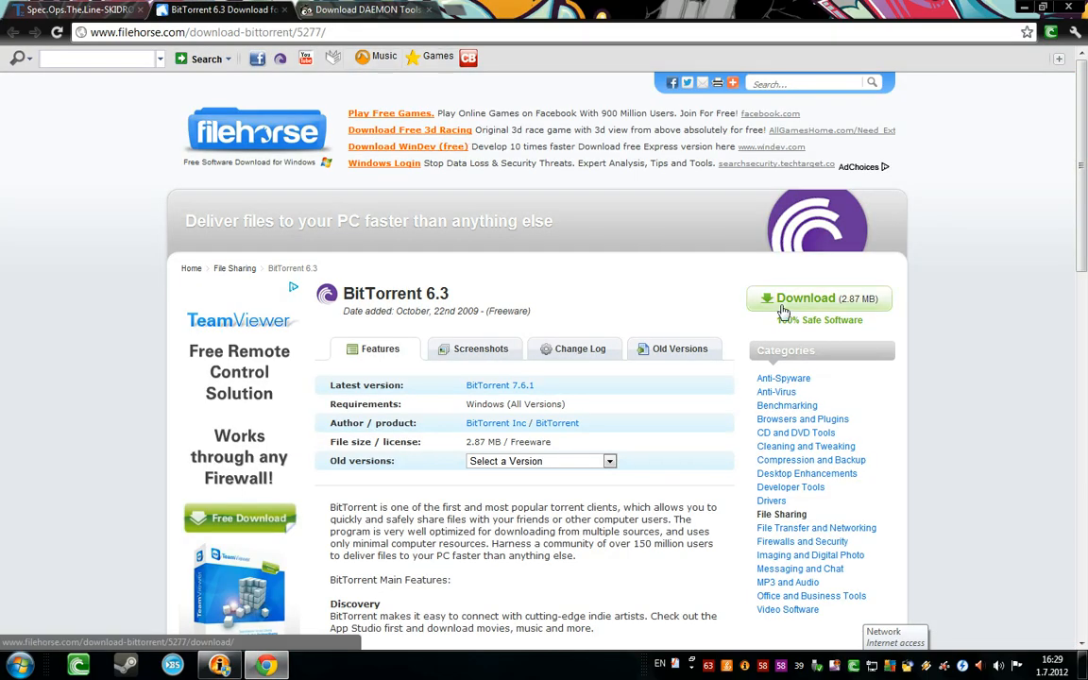
{"action": "left_click", "coordinate": [805, 297]}
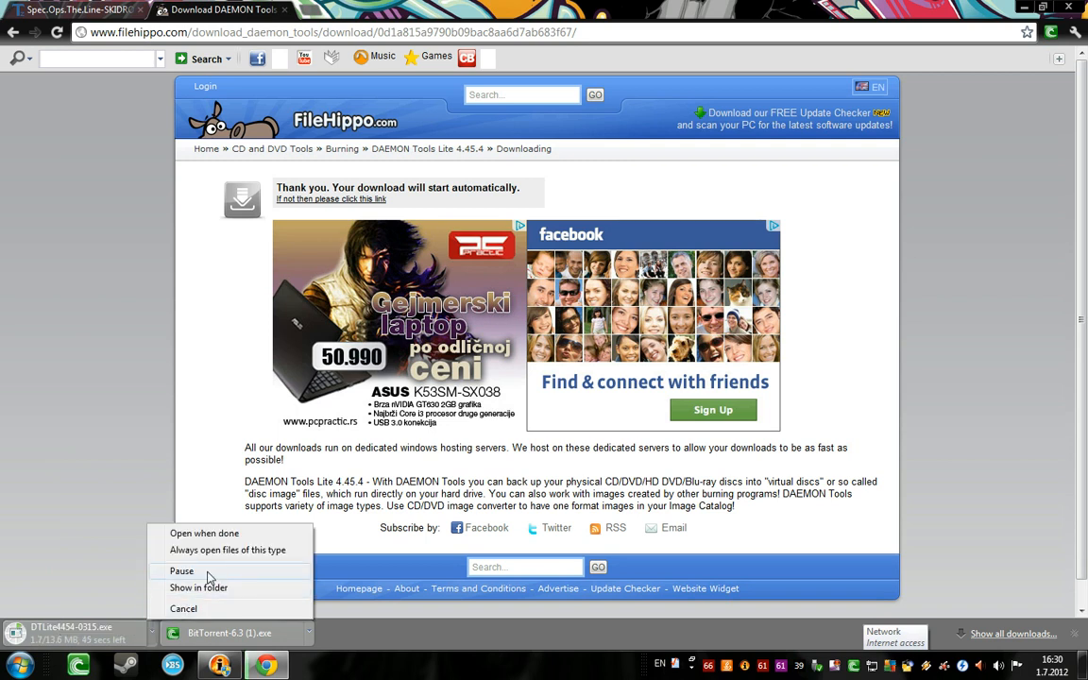
{"action": "left_click", "coordinate": [181, 570]}
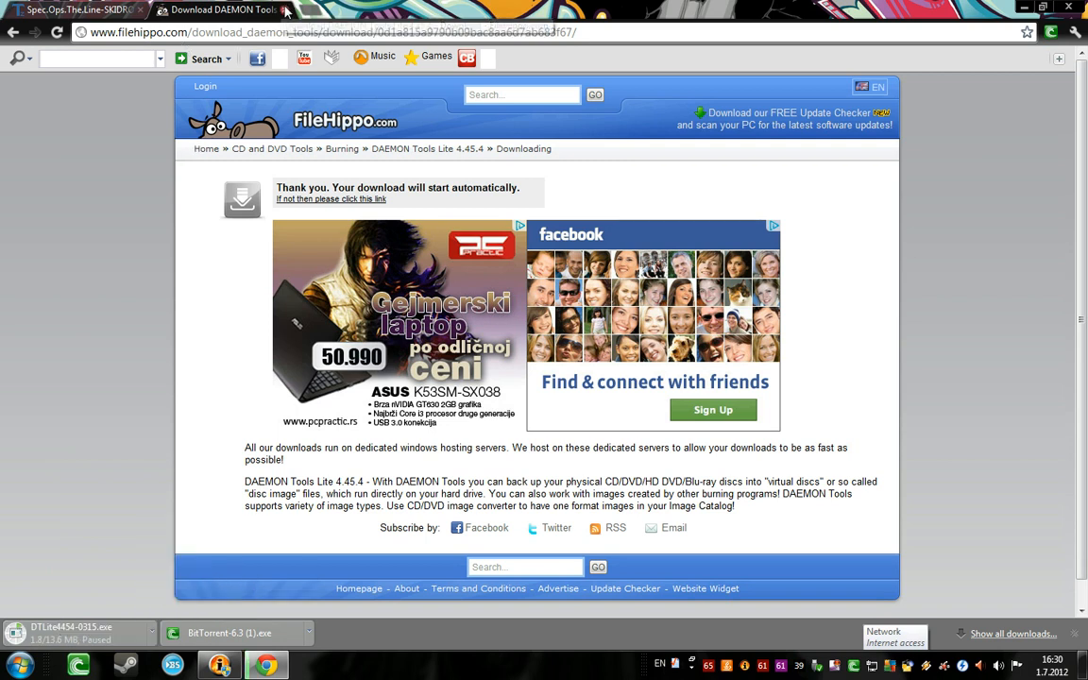
{"action": "left_click", "coordinate": [71, 10]}
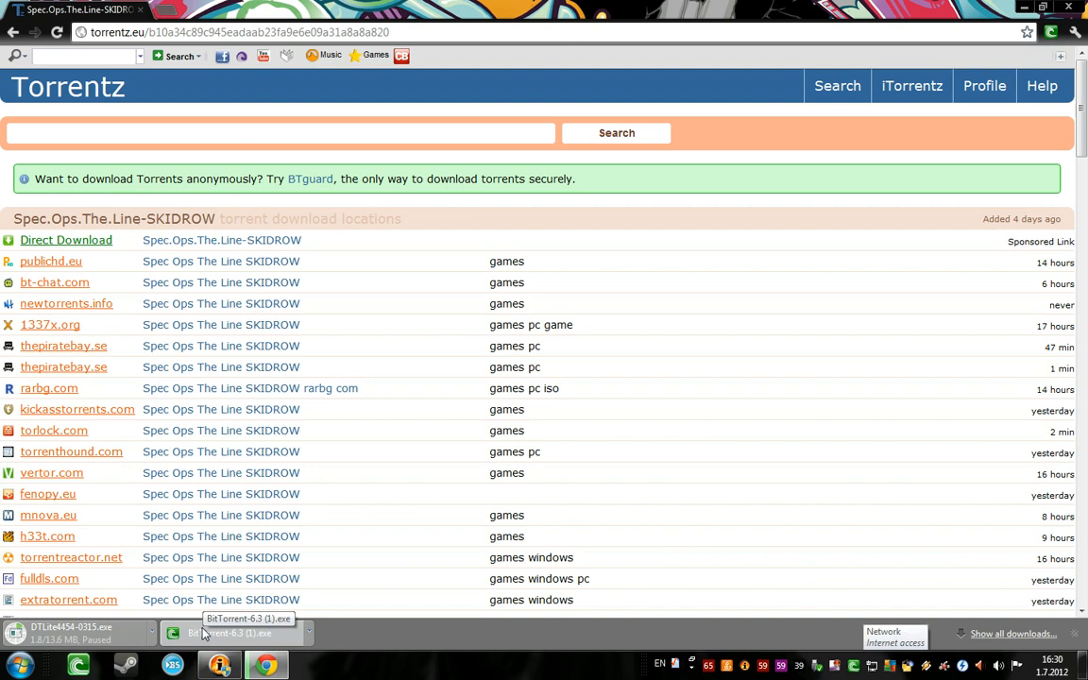
Scroll the torrent listing and follow the mnova.eu link for Spec Ops The Line SKIDROW.
{"action": "scroll", "scroll_direction": "down", "scroll_amount": 3}
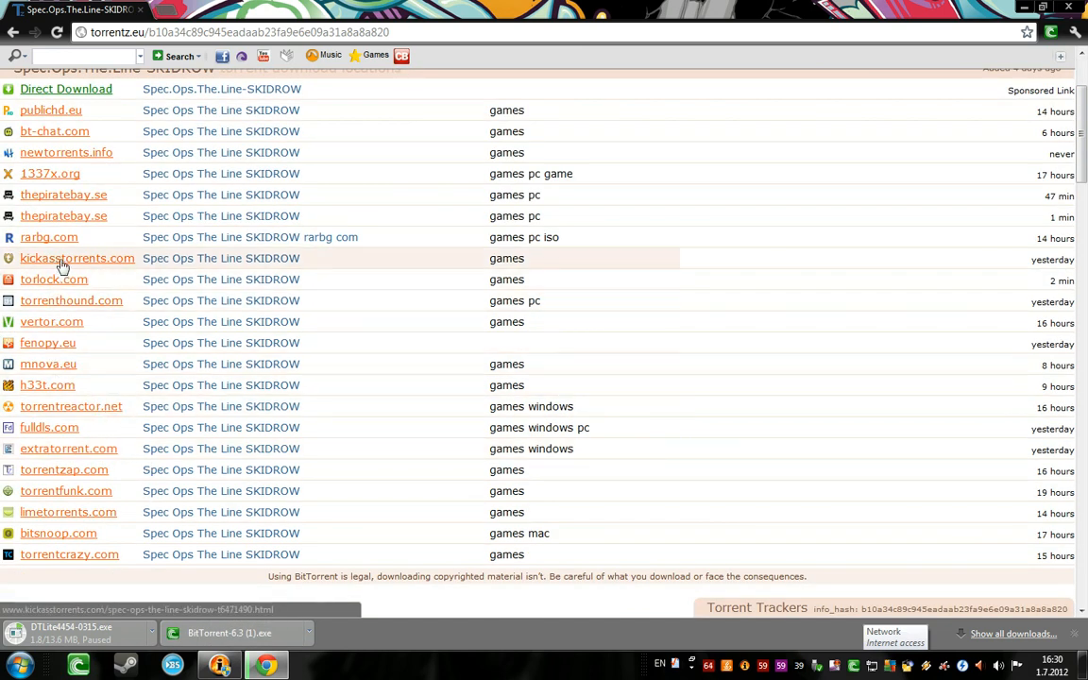
{"action": "mouse_move", "coordinate": [47, 385]}
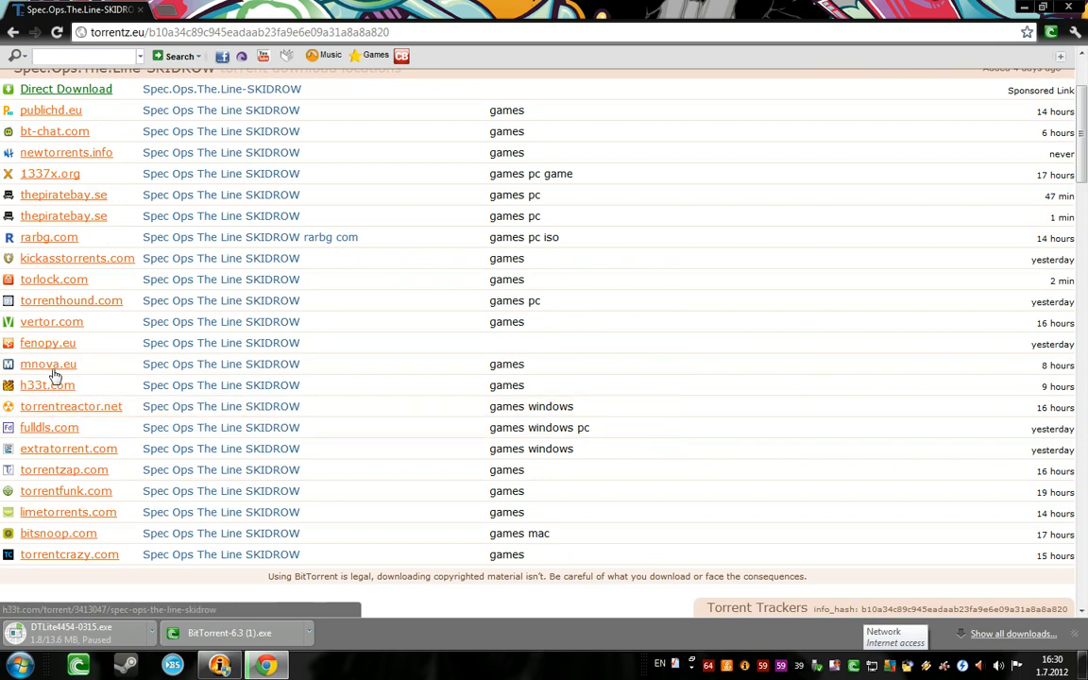
{"action": "left_click", "coordinate": [48, 363]}
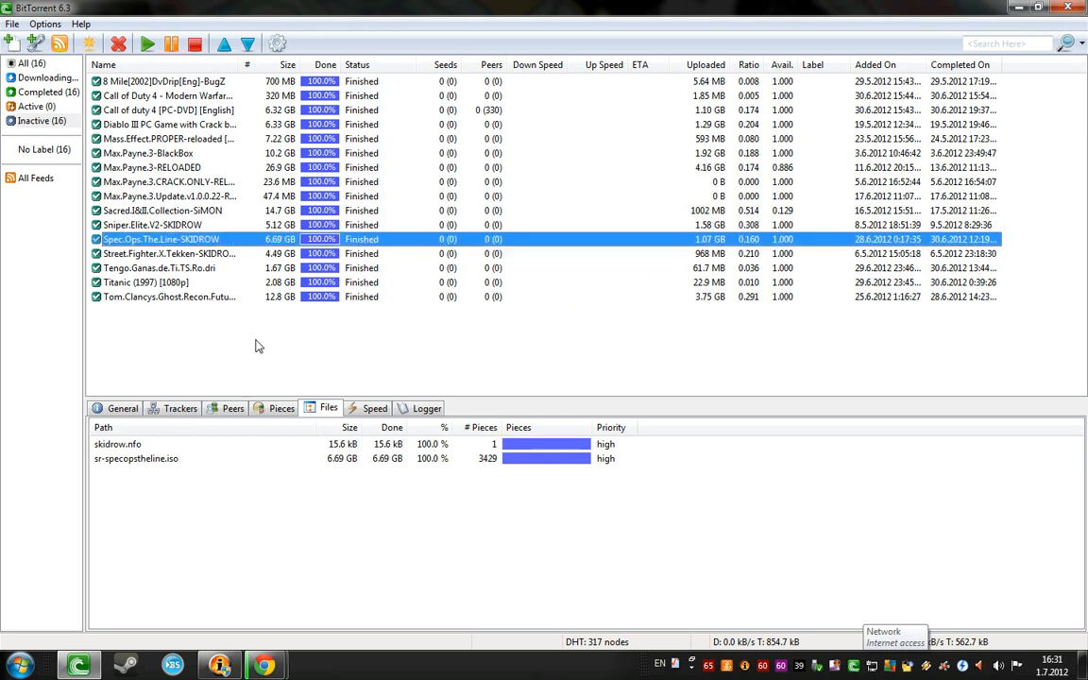
{"action": "left_click", "coordinate": [122, 407]}
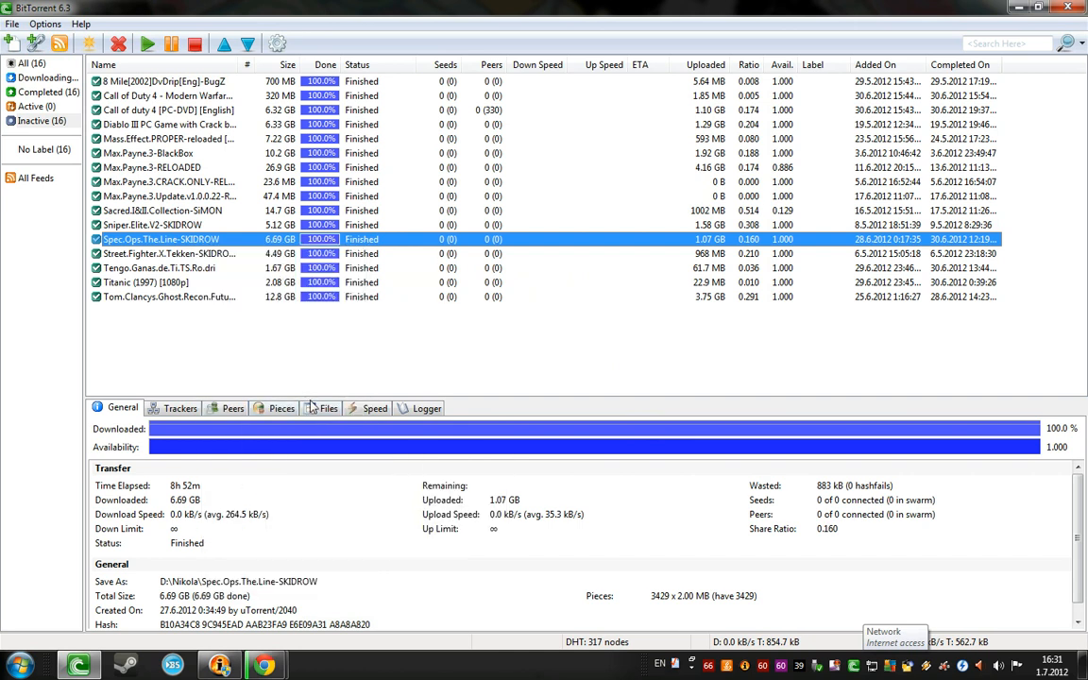
{"action": "right_click", "coordinate": [136, 450]}
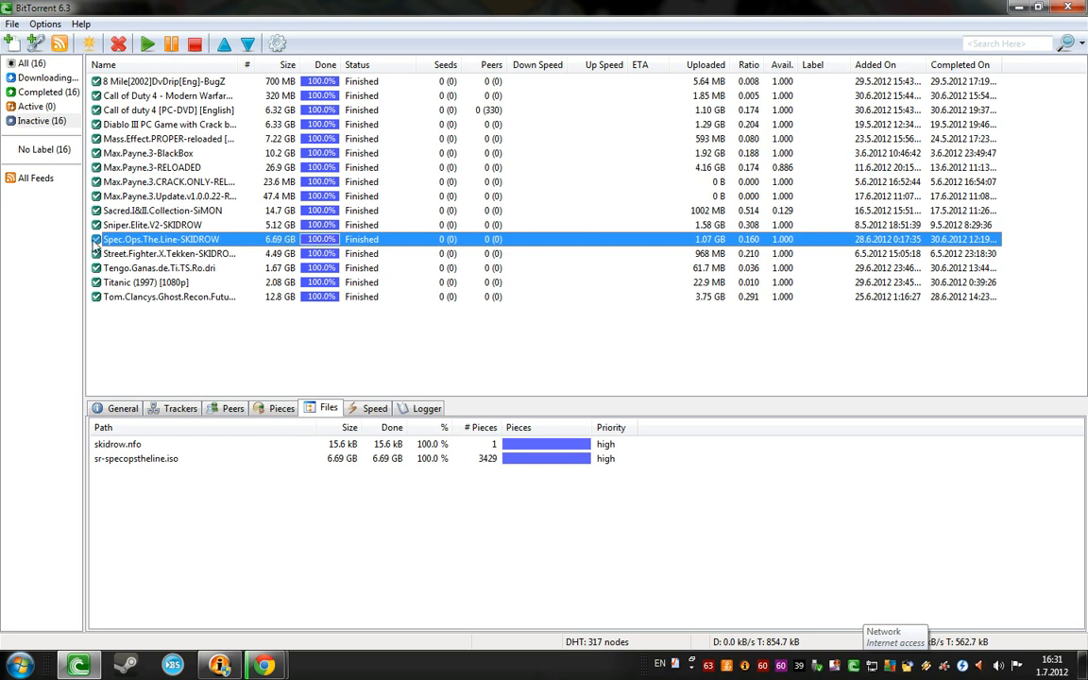
Close Chrome from its taskbar button, confirming exit despite the unfinished download.
{"action": "left_click", "coordinate": [160, 239]}
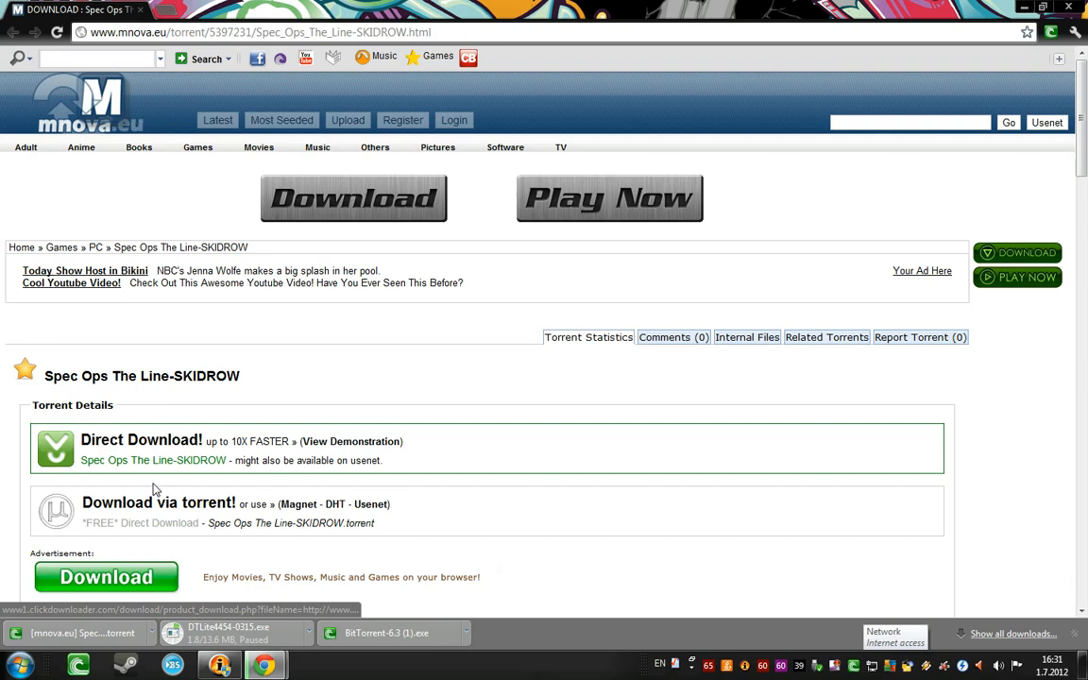
{"action": "right_click", "coordinate": [475, 259]}
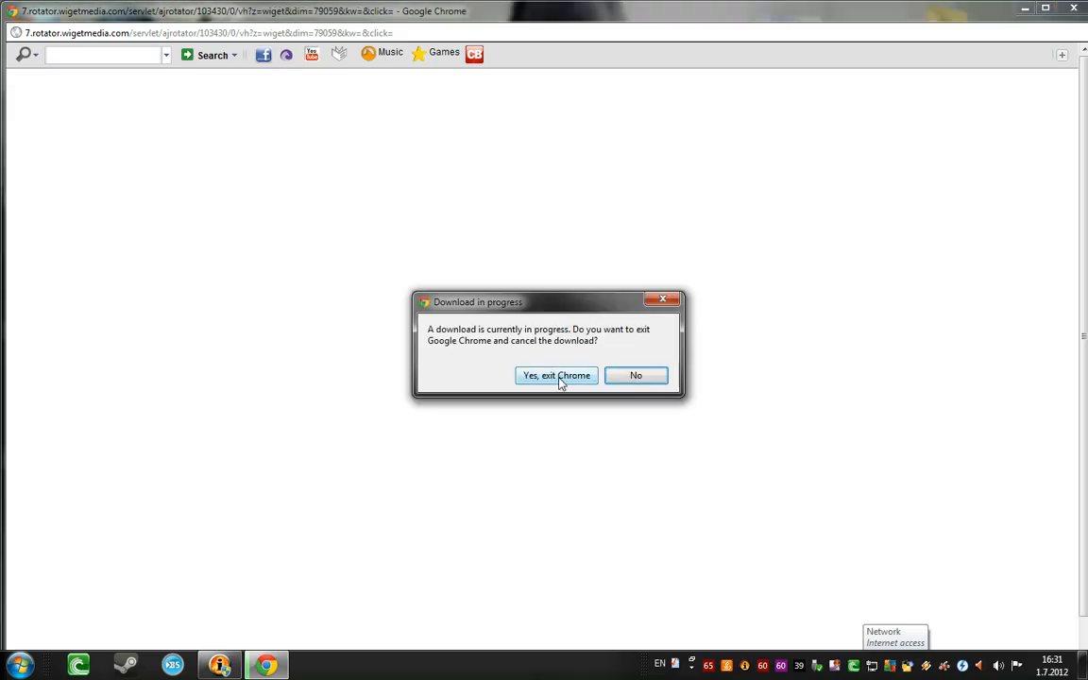
{"action": "left_click", "coordinate": [557, 375]}
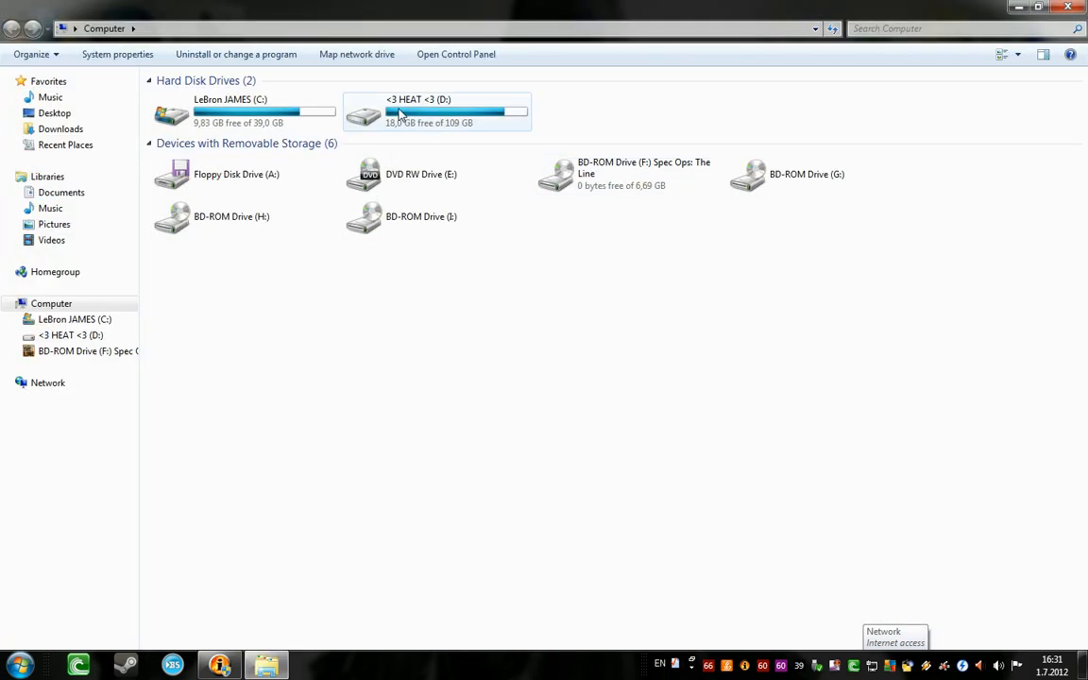
Browse drive D into the Nikola folder toward Spec.Ops.The.Line-SKIDROW.
{"action": "double_click", "coordinate": [437, 112]}
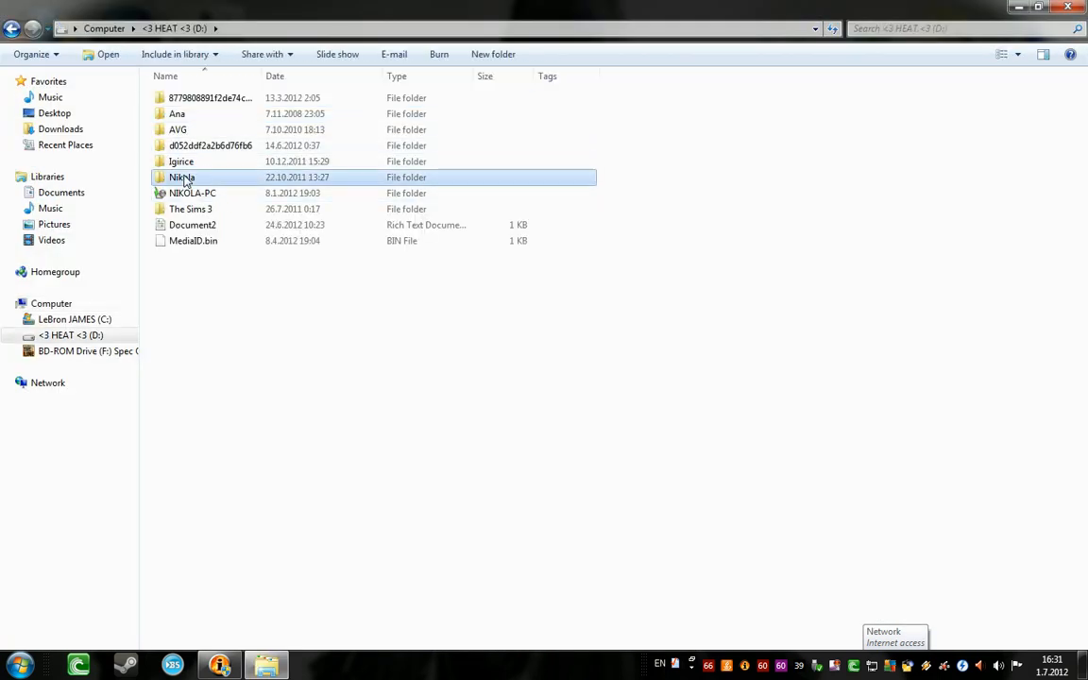
{"action": "double_click", "coordinate": [182, 176]}
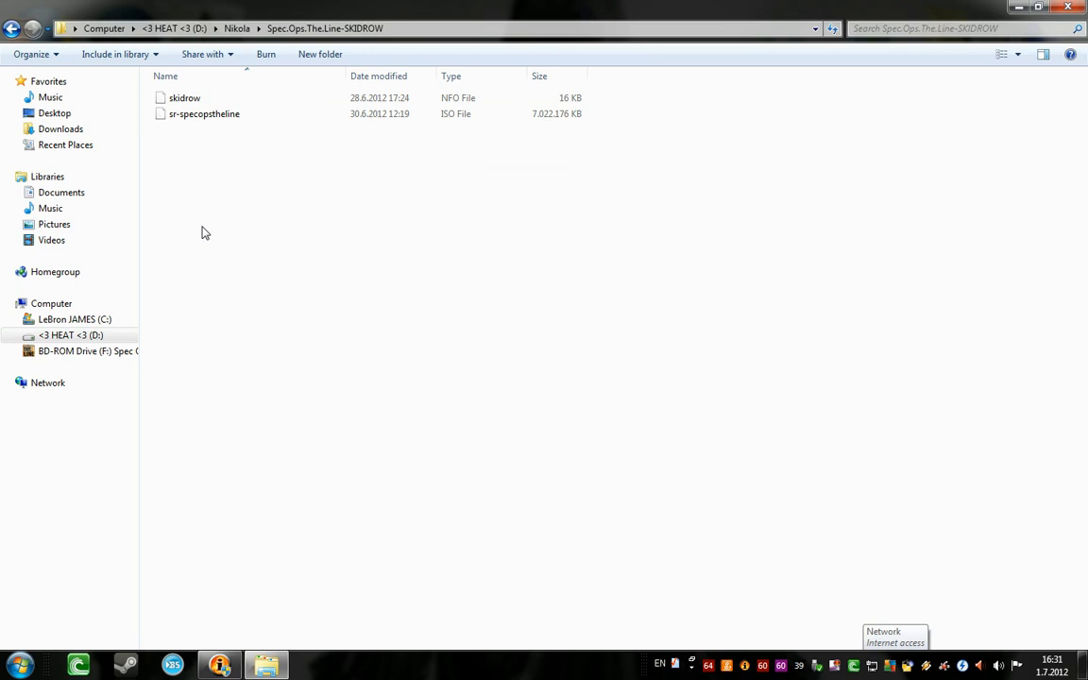
{"action": "mouse_move", "coordinate": [192, 116]}
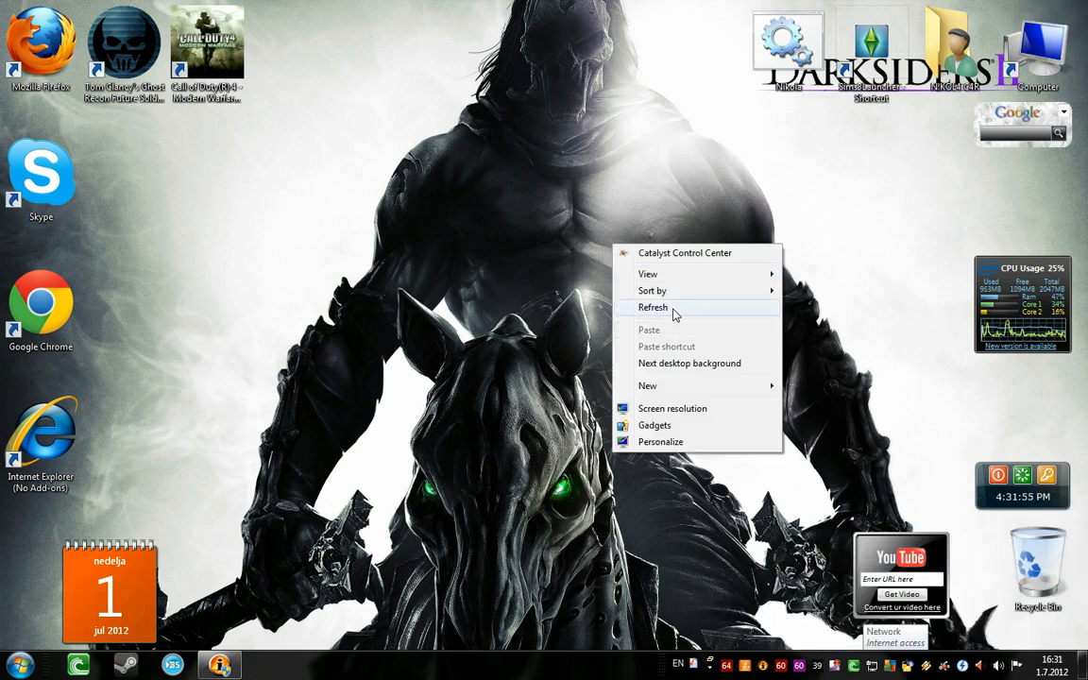
Use the DAEMON Tools Lite tray menu to mount sr-specopstheline.iso on virtual drive F.
{"action": "left_click", "coordinate": [17, 664]}
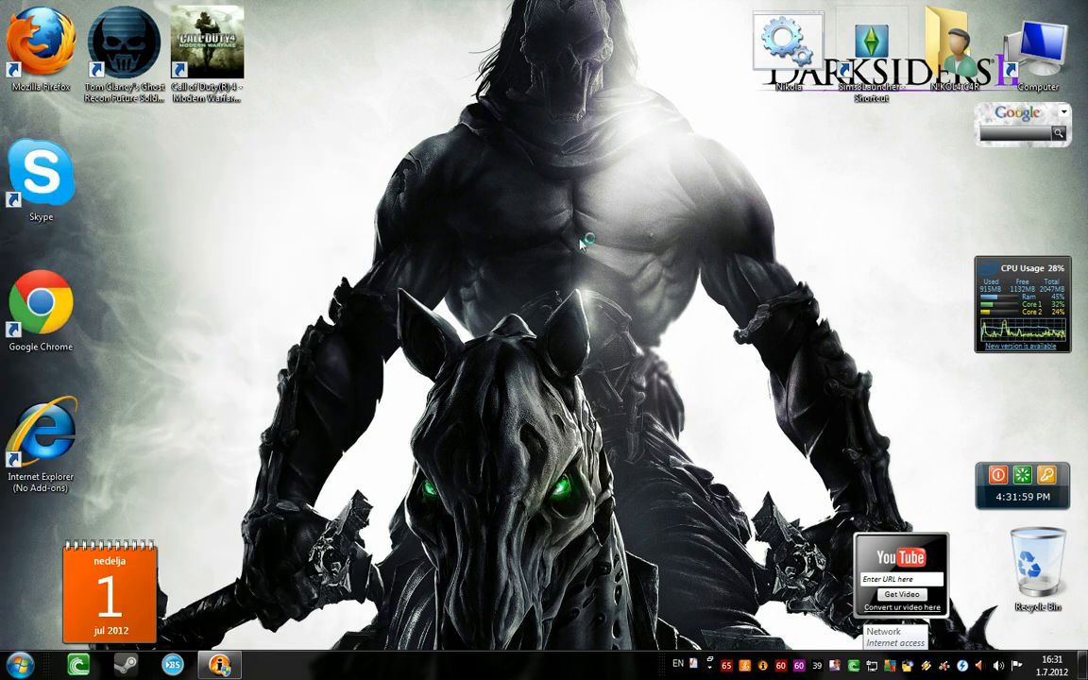
{"action": "mouse_move", "coordinate": [442, 206]}
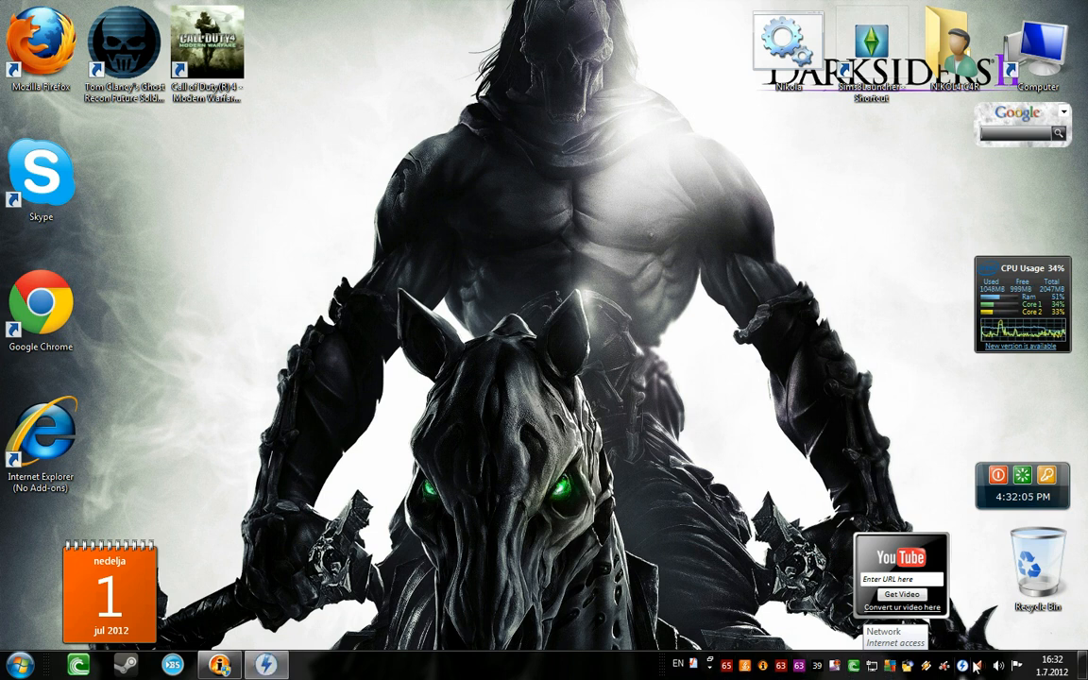
{"action": "left_click", "coordinate": [267, 664]}
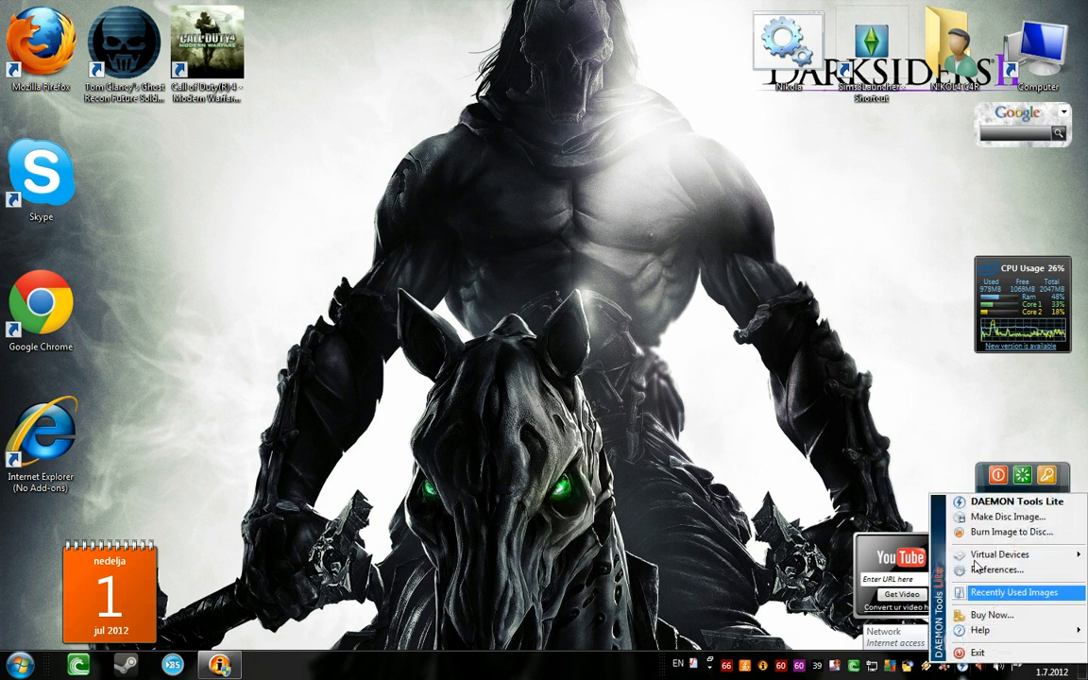
{"action": "left_click", "coordinate": [999, 555]}
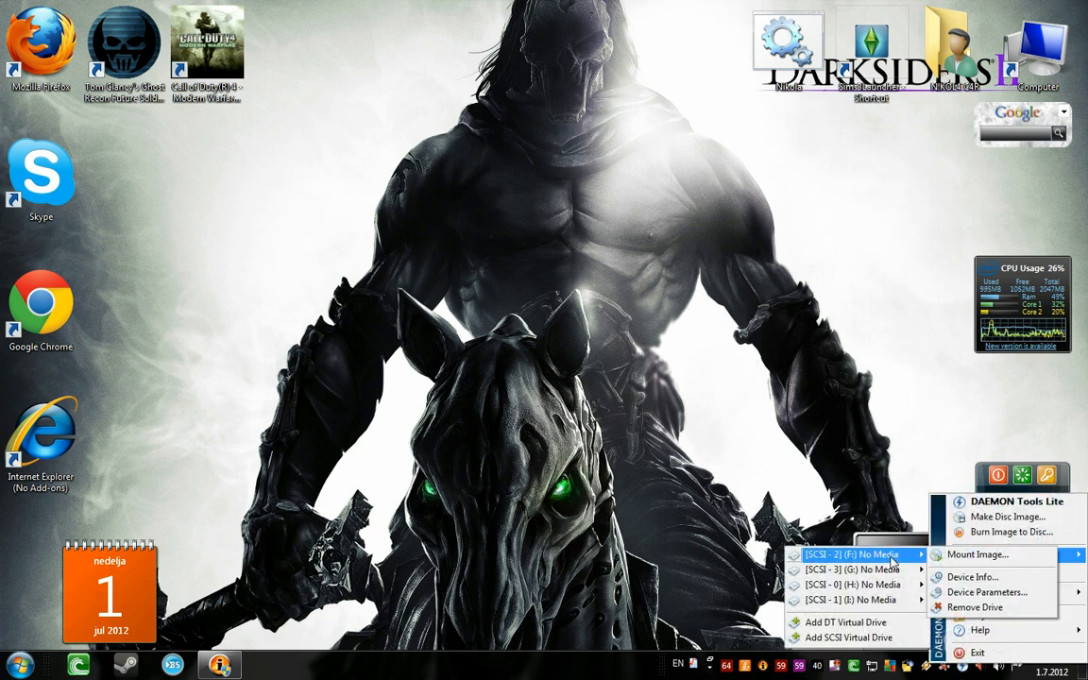
{"action": "left_click", "coordinate": [977, 554]}
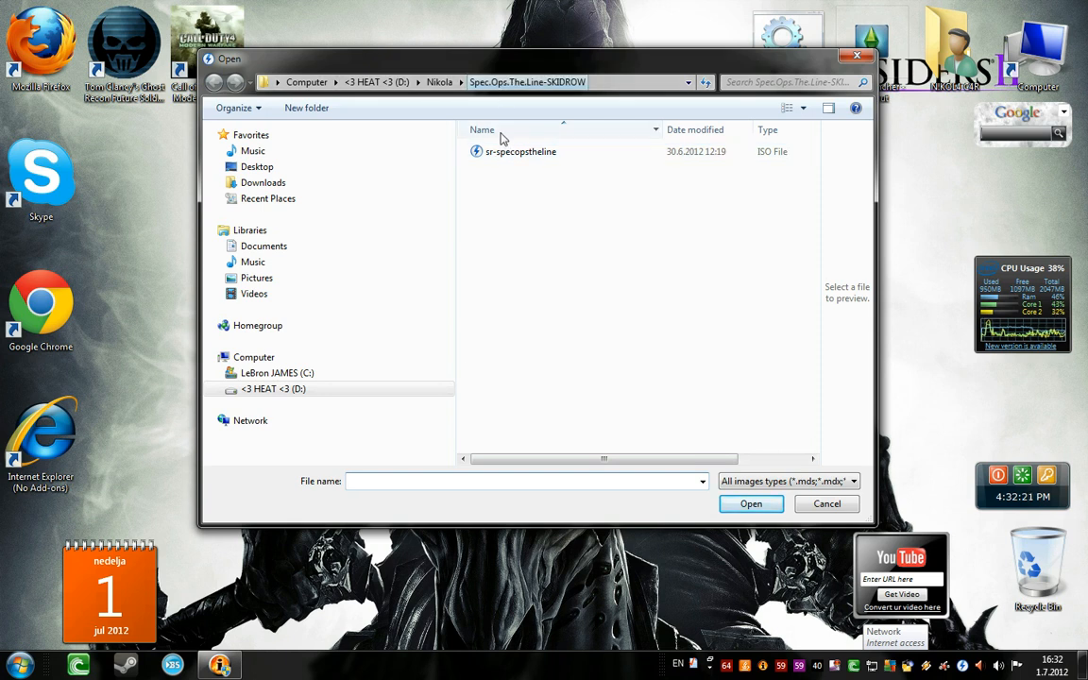
{"action": "left_click", "coordinate": [826, 503]}
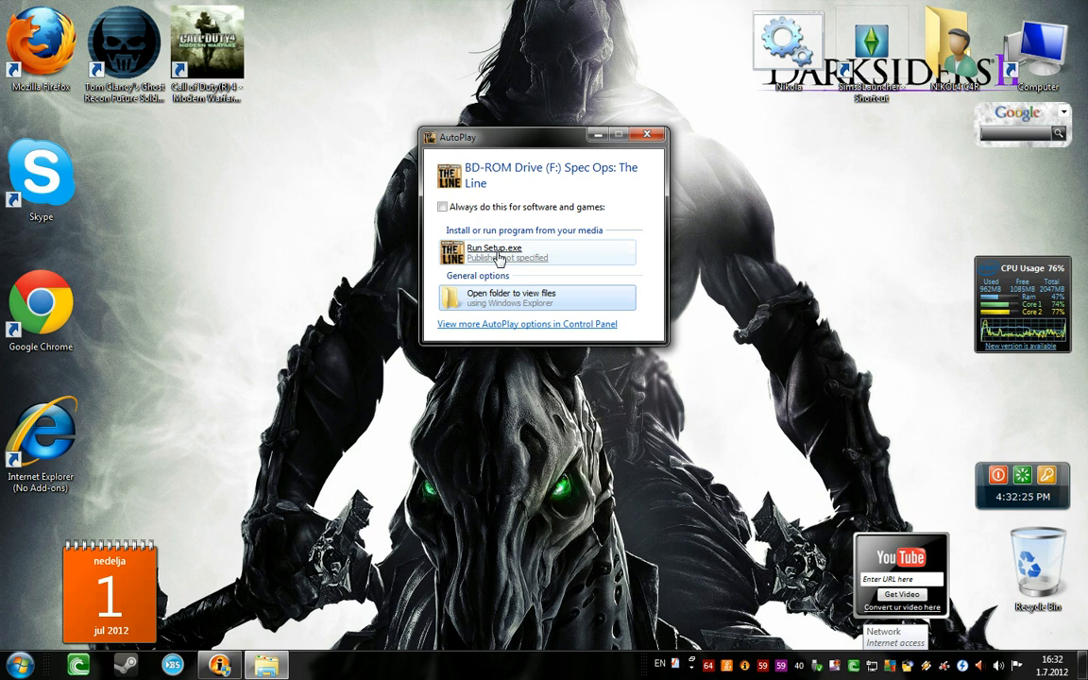
Launch the game's Setup.exe from drive F, allow it, and choose English.
{"action": "left_click", "coordinate": [648, 133]}
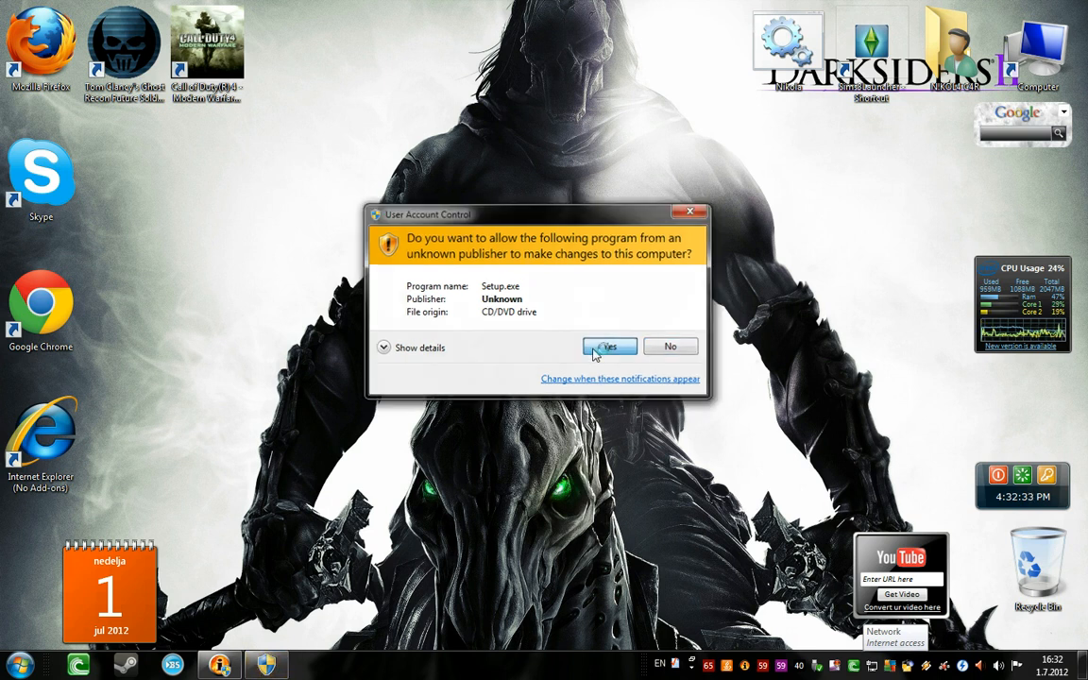
{"action": "left_click", "coordinate": [609, 347]}
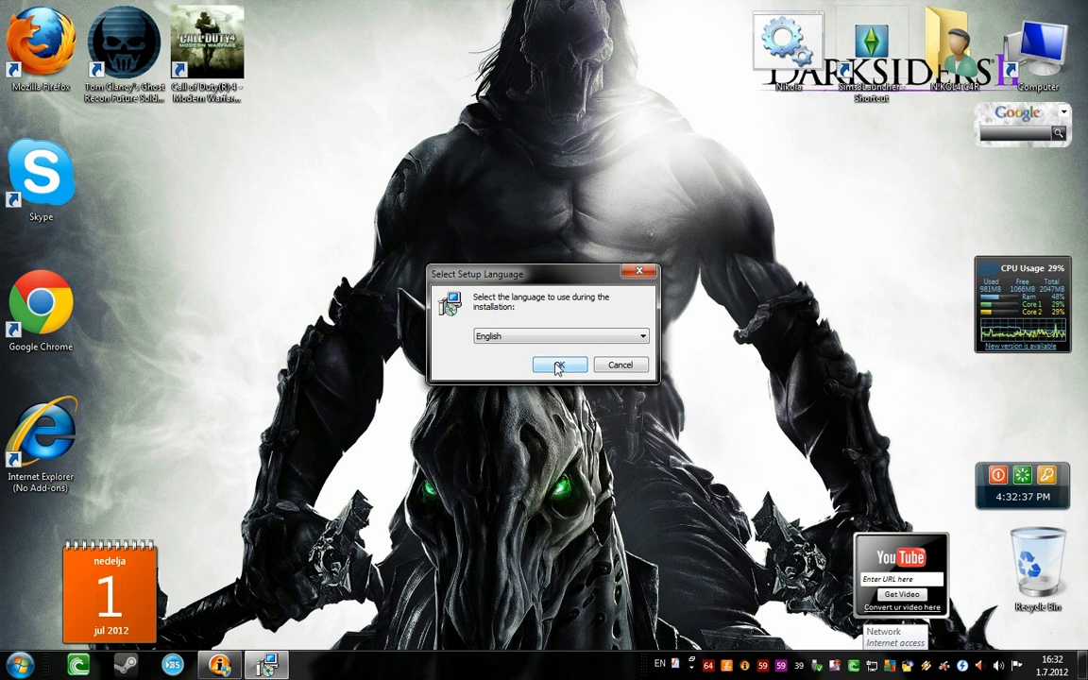
{"action": "left_click", "coordinate": [559, 365]}
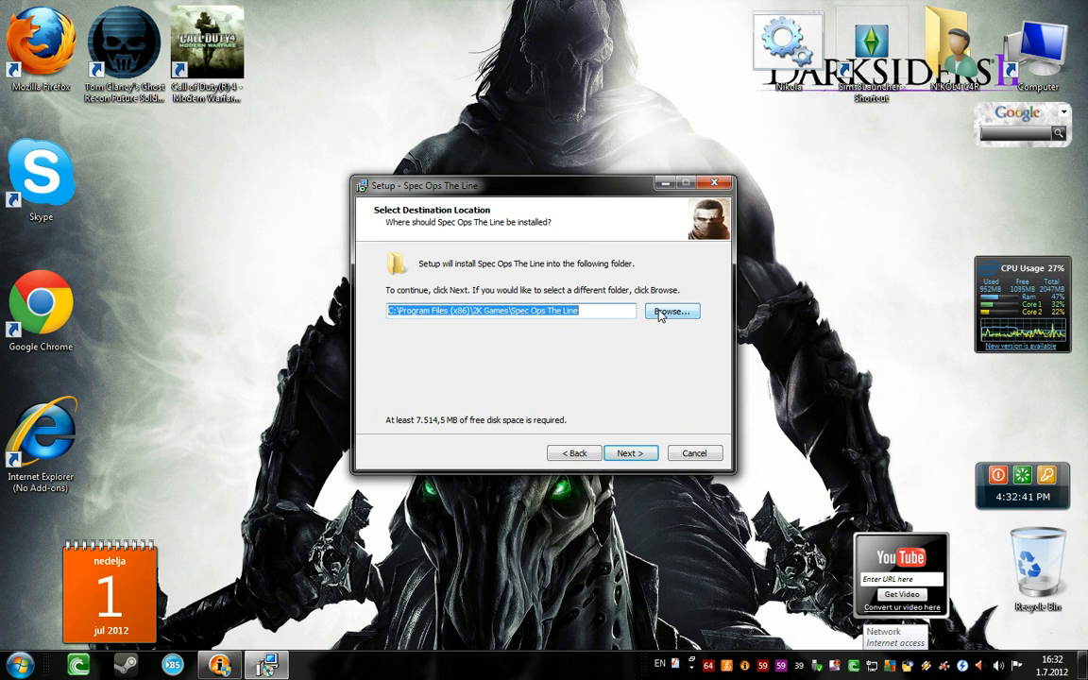
Set the install folder to D:\Igrice and keep 'Create a desktop icon' checked.
{"action": "left_click", "coordinate": [671, 311]}
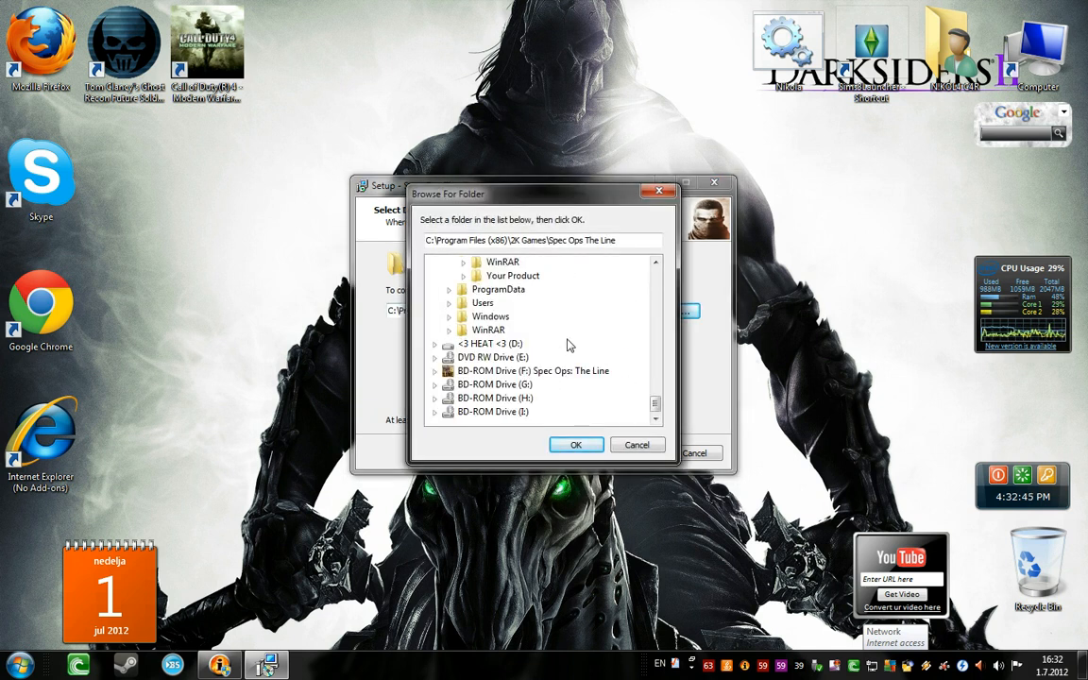
{"action": "left_click", "coordinate": [490, 343]}
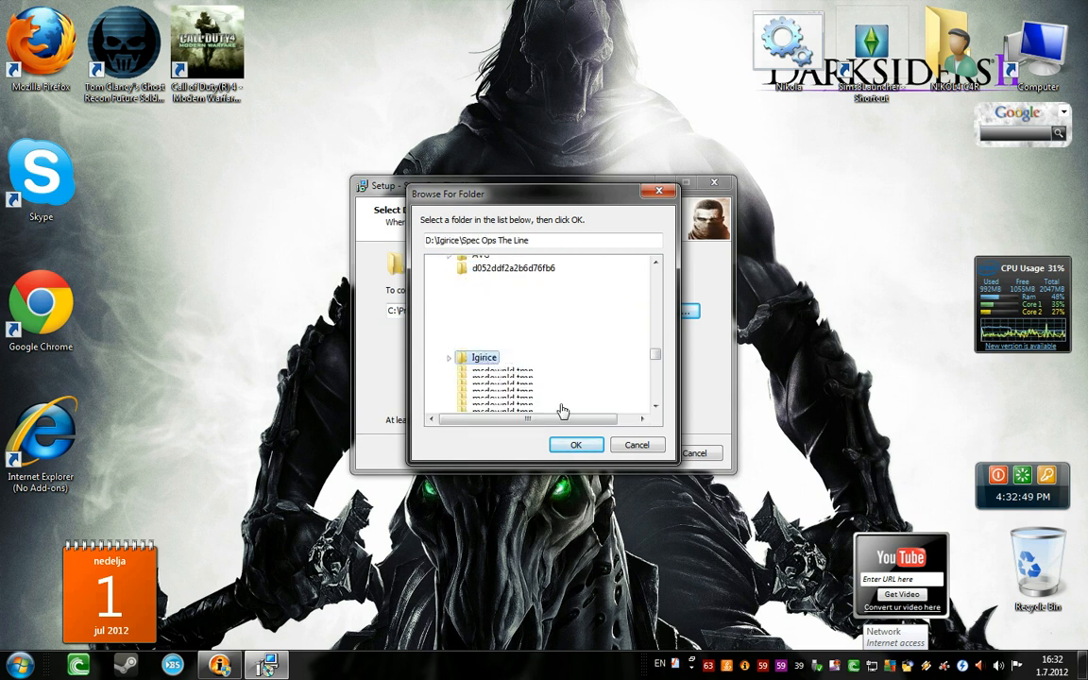
{"action": "left_click", "coordinate": [576, 445]}
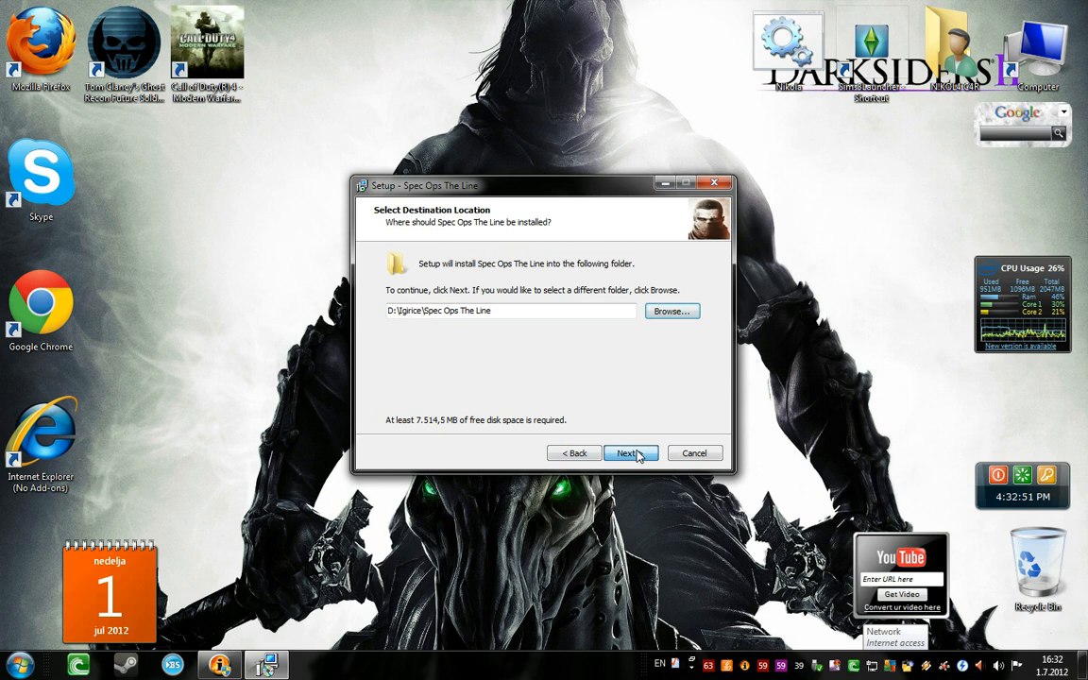
{"action": "left_click", "coordinate": [626, 453]}
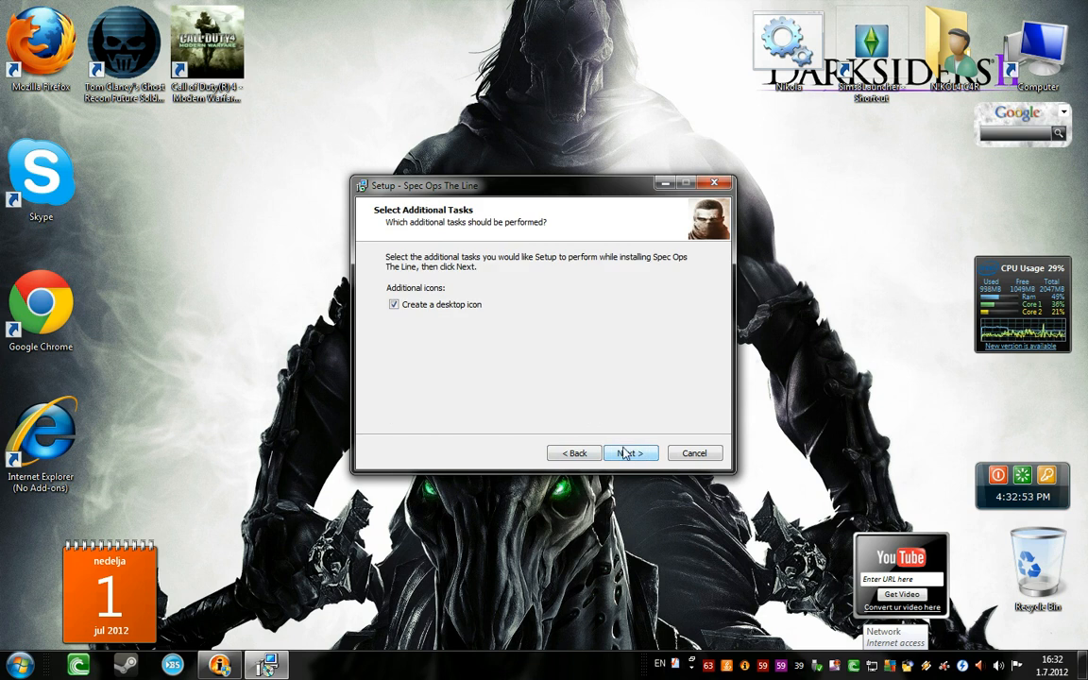
{"action": "left_click", "coordinate": [630, 452]}
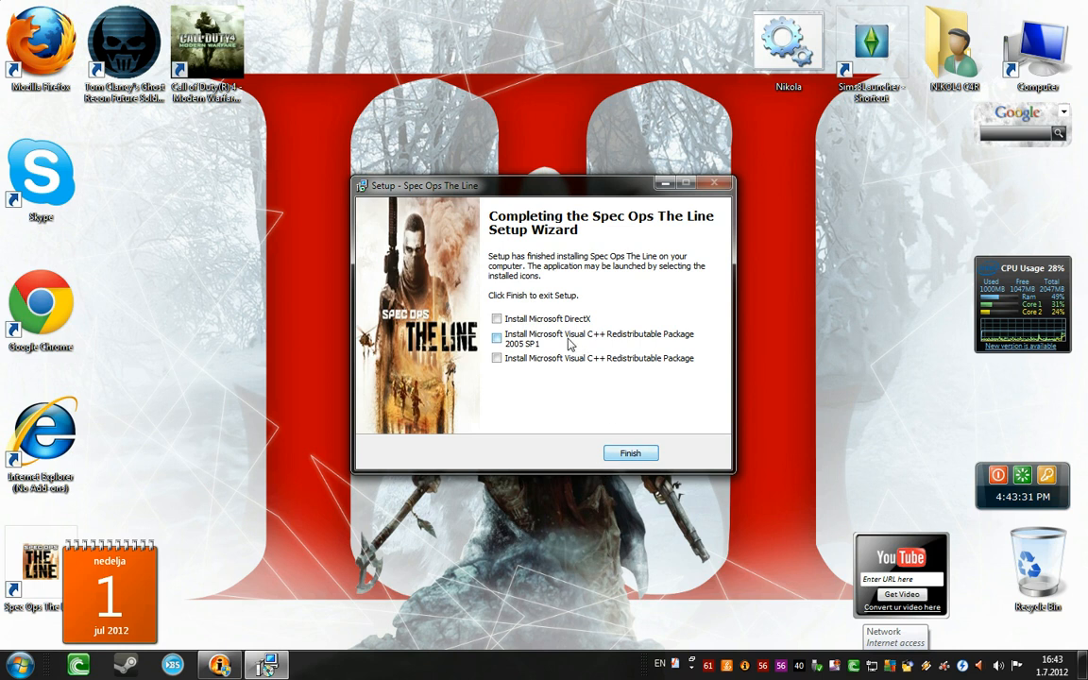
Tick 'Install Microsoft DirectX' and finish the setup wizard.
{"action": "left_click", "coordinate": [496, 318]}
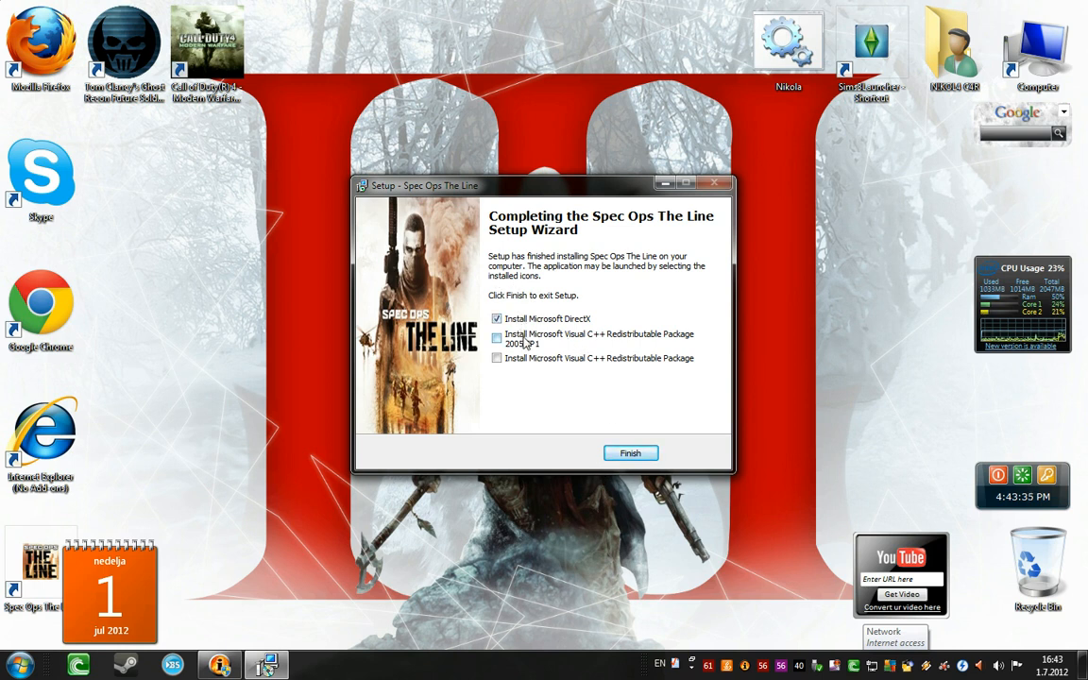
{"action": "left_click", "coordinate": [496, 337]}
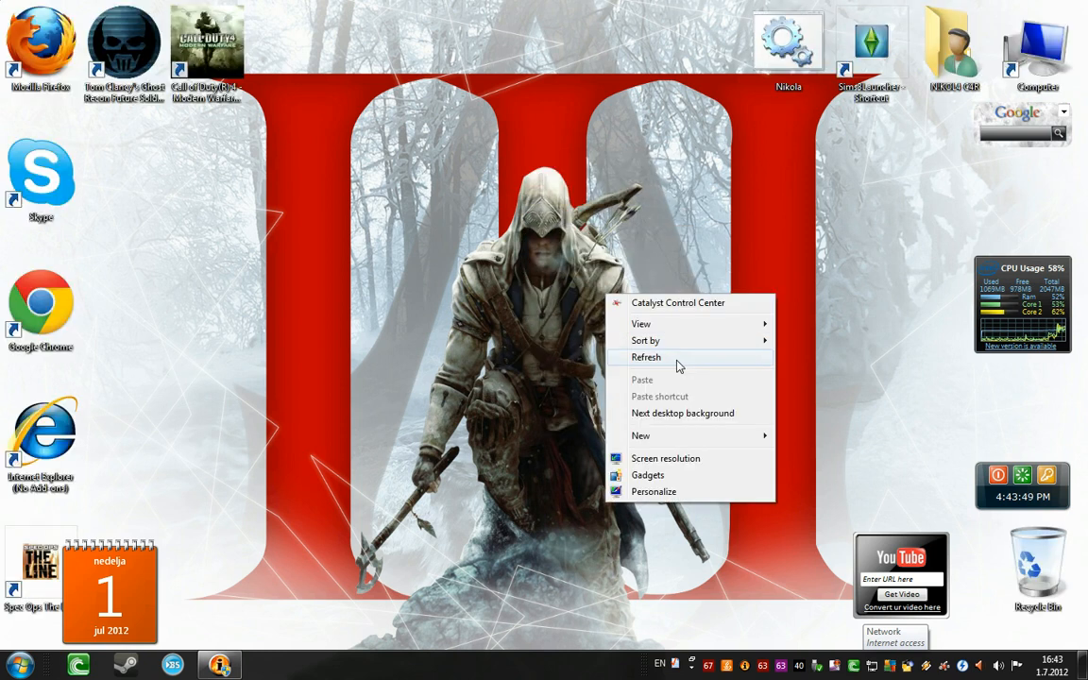
Open the mounted Spec Ops disc, go into SKIDROW, and copy the Binaries folder.
{"action": "left_click", "coordinate": [645, 357]}
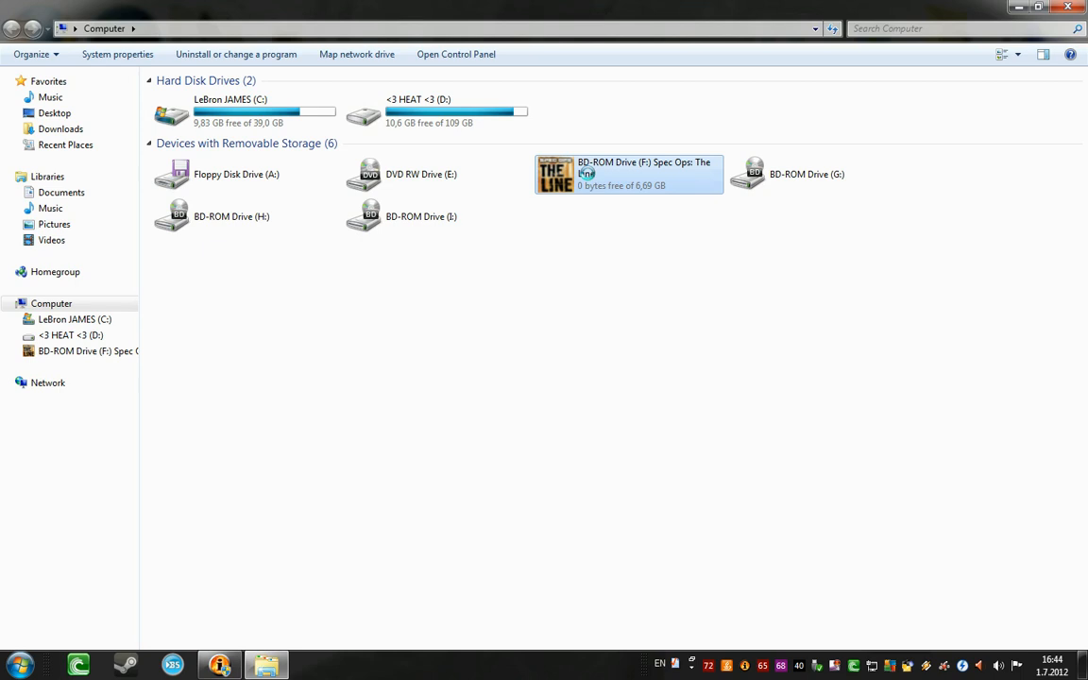
{"action": "right_click", "coordinate": [628, 174]}
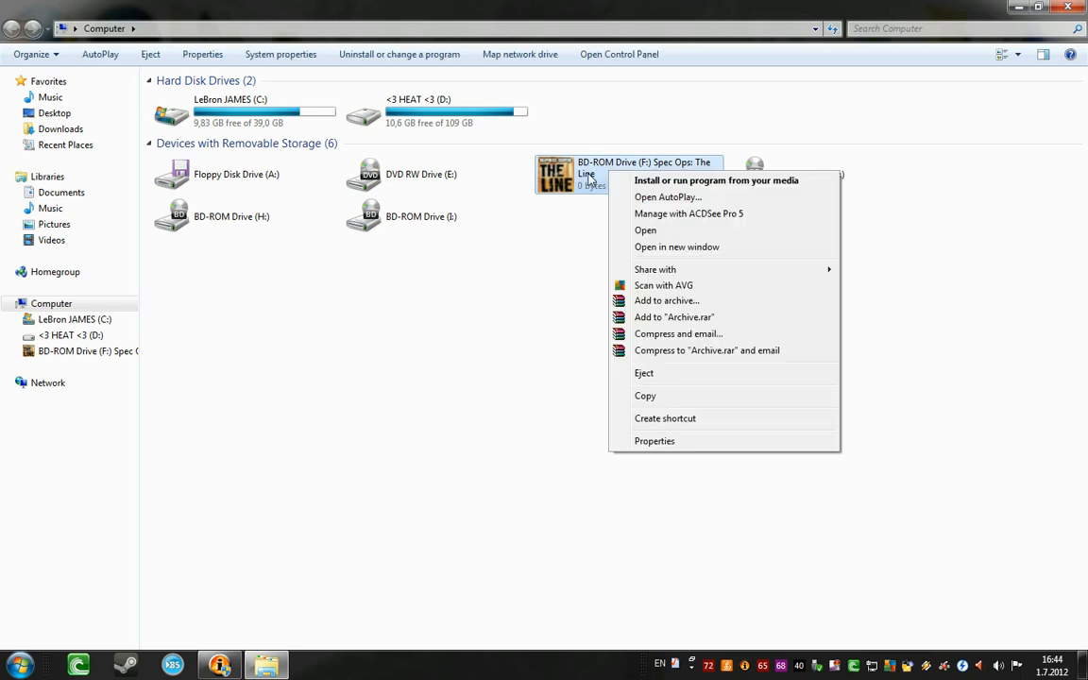
{"action": "left_click", "coordinate": [645, 229]}
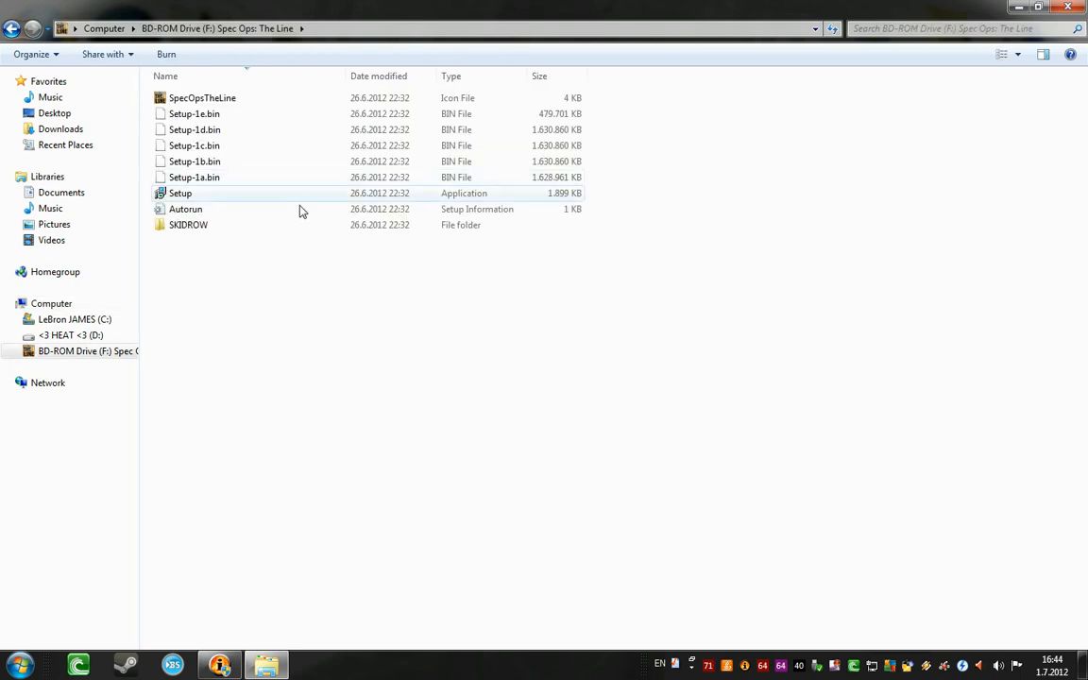
{"action": "double_click", "coordinate": [188, 224]}
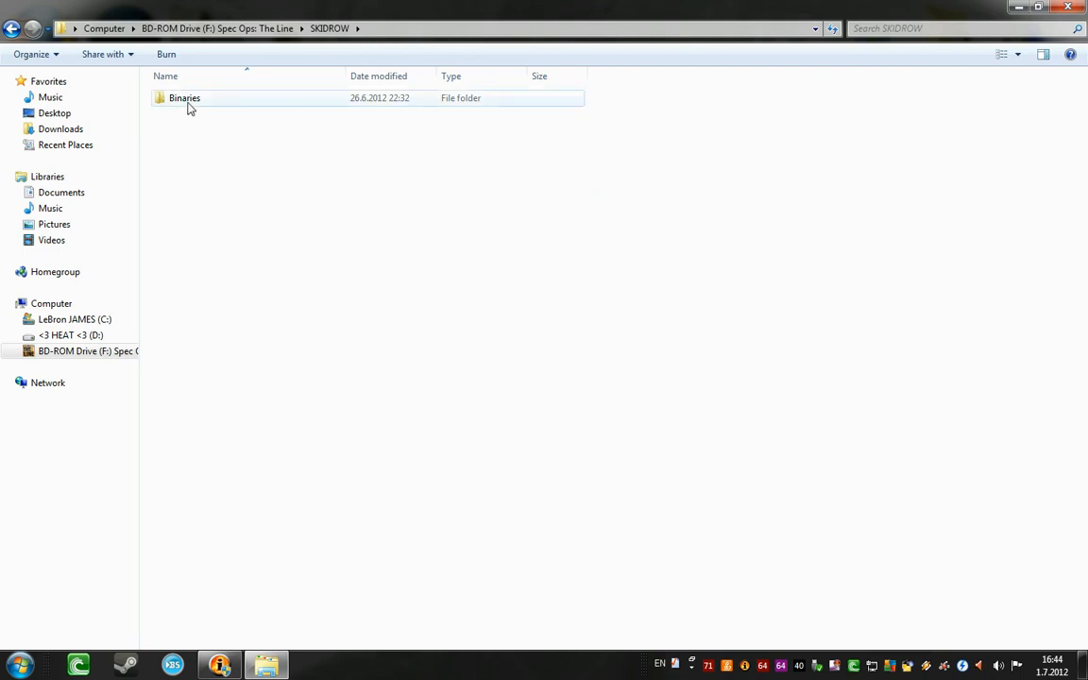
{"action": "double_click", "coordinate": [184, 97]}
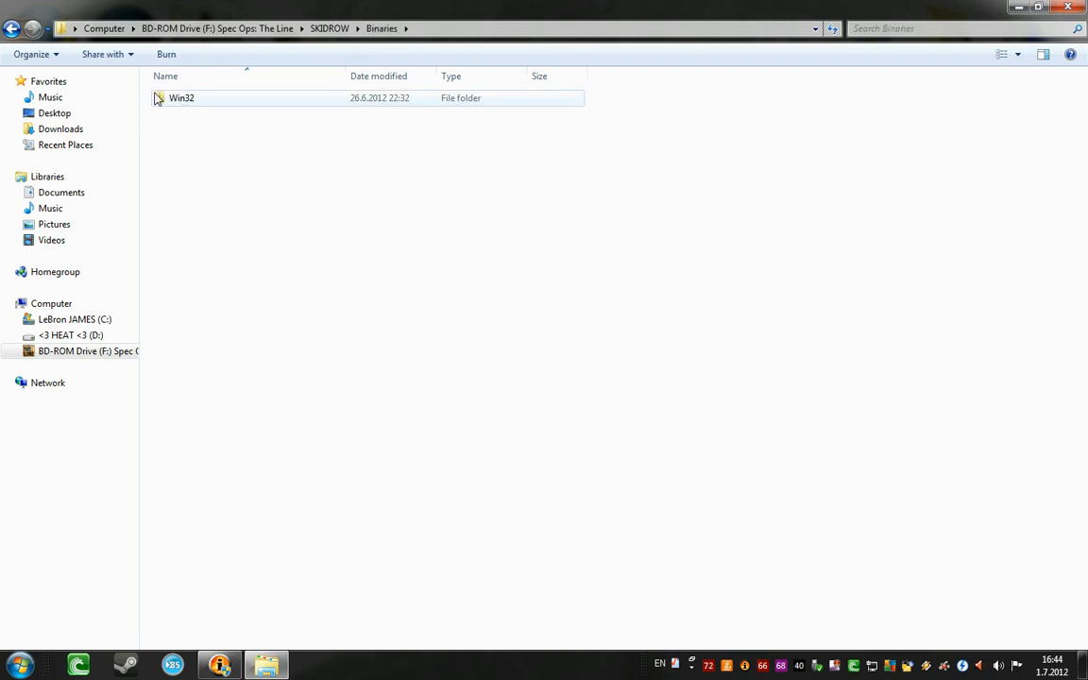
{"action": "right_click", "coordinate": [184, 97]}
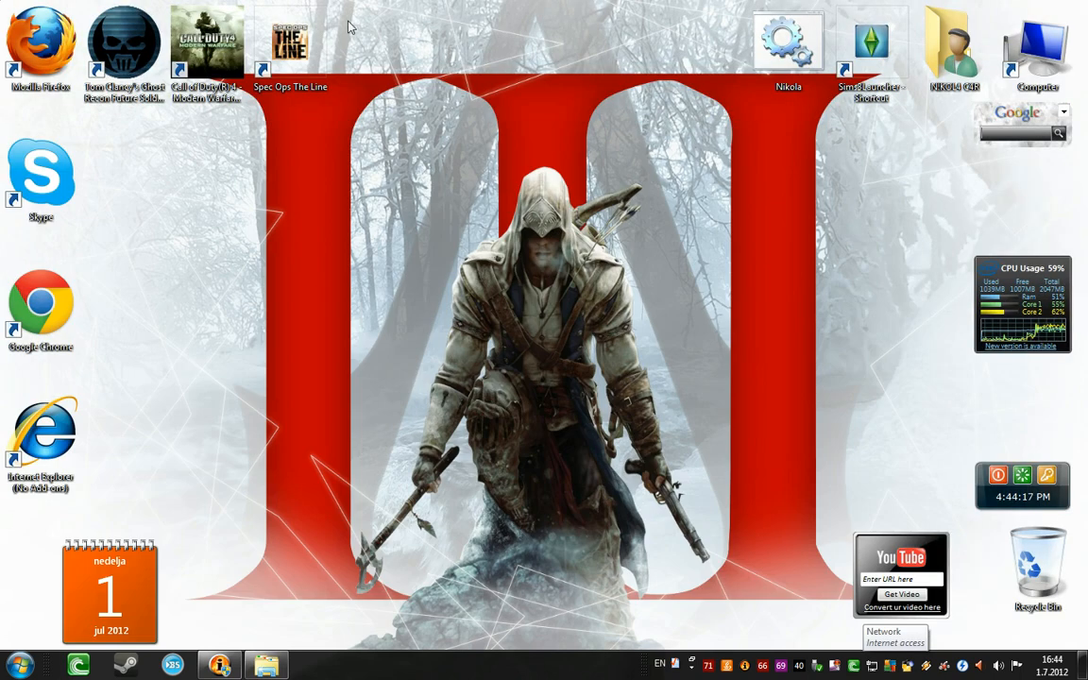
Use the desktop shortcut's file location to reach D:\Igrice\Spec Ops The Line.
{"action": "right_click", "coordinate": [291, 42]}
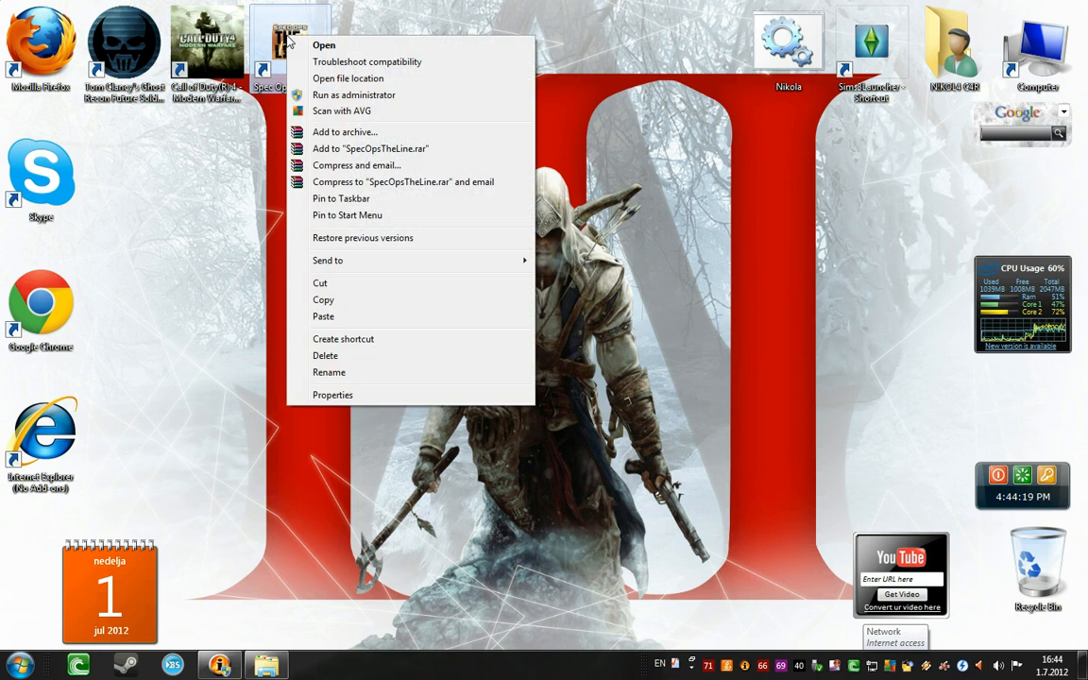
{"action": "mouse_move", "coordinate": [347, 78]}
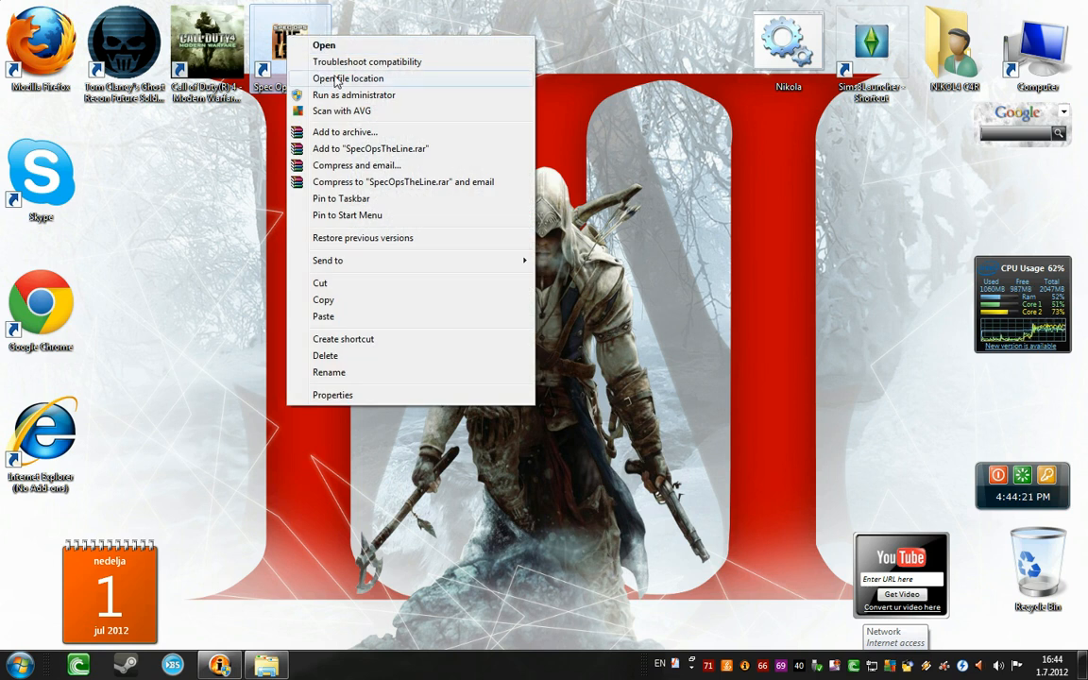
{"action": "left_click", "coordinate": [347, 78]}
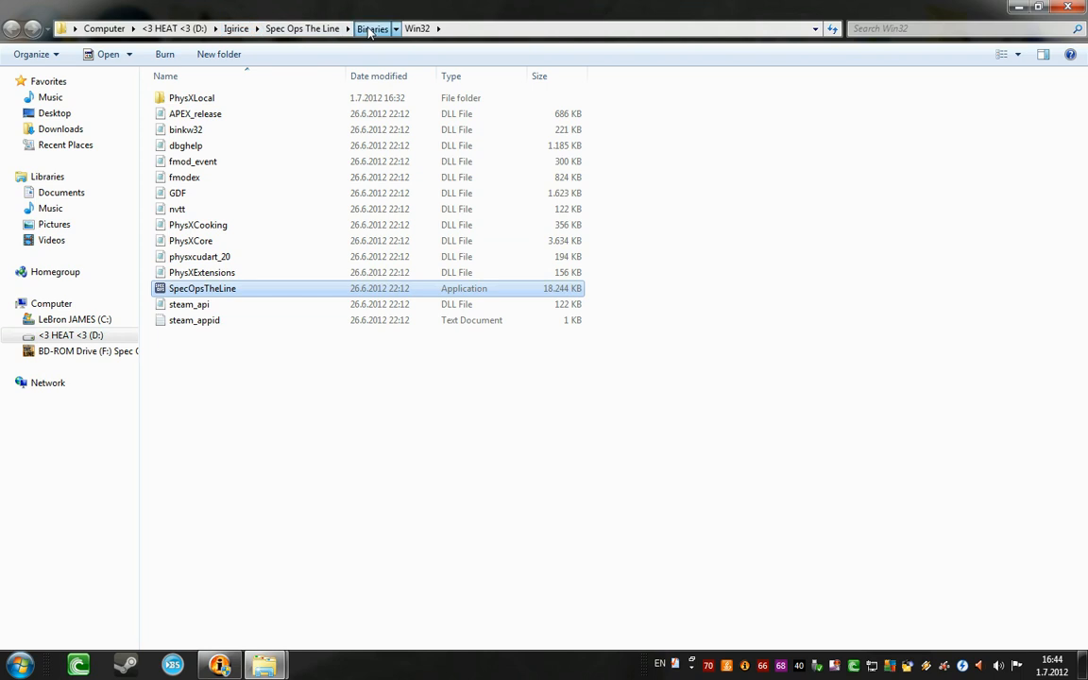
{"action": "left_click", "coordinate": [302, 28]}
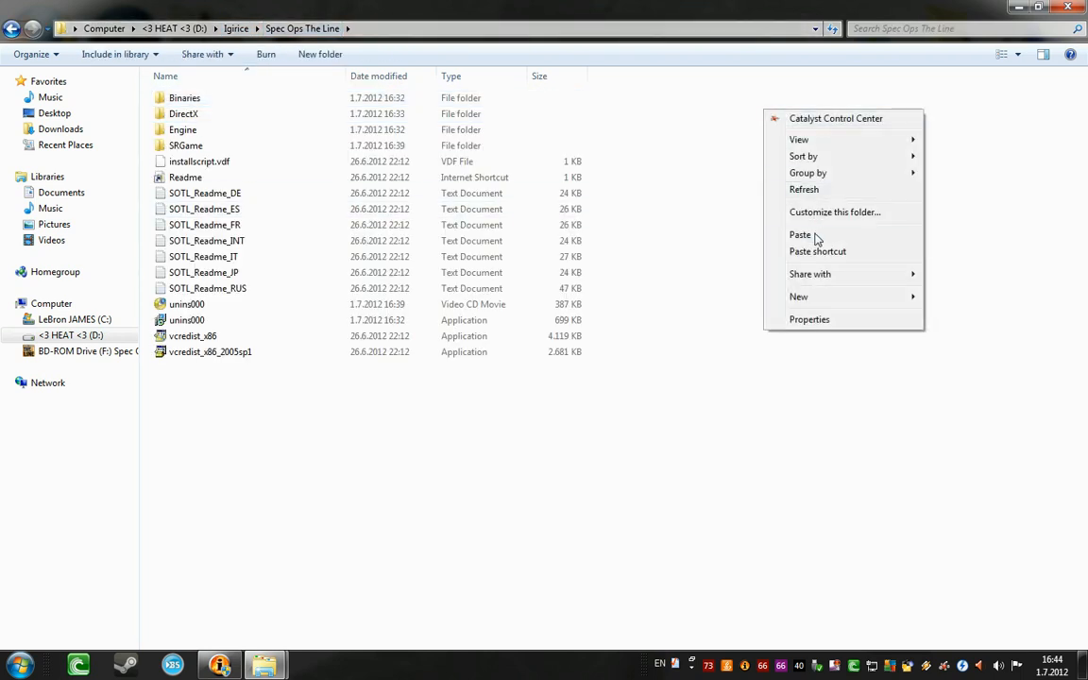
Paste Binaries into the install folder, merging Binaries and Win32 and replacing the executable.
{"action": "left_click", "coordinate": [674, 178]}
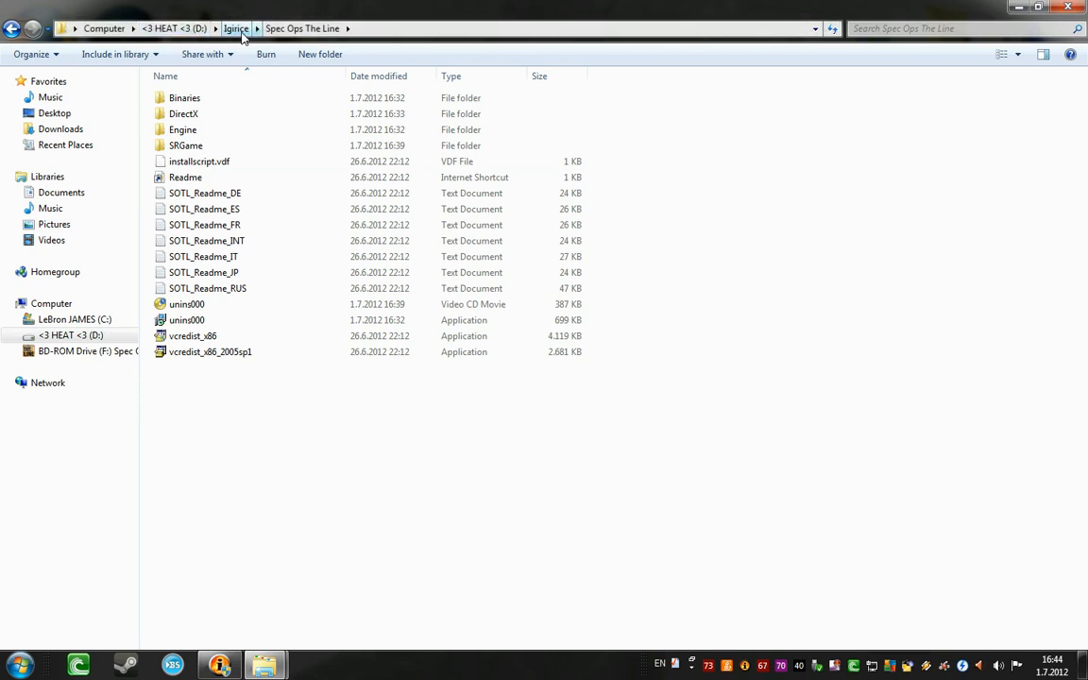
{"action": "left_click", "coordinate": [204, 209]}
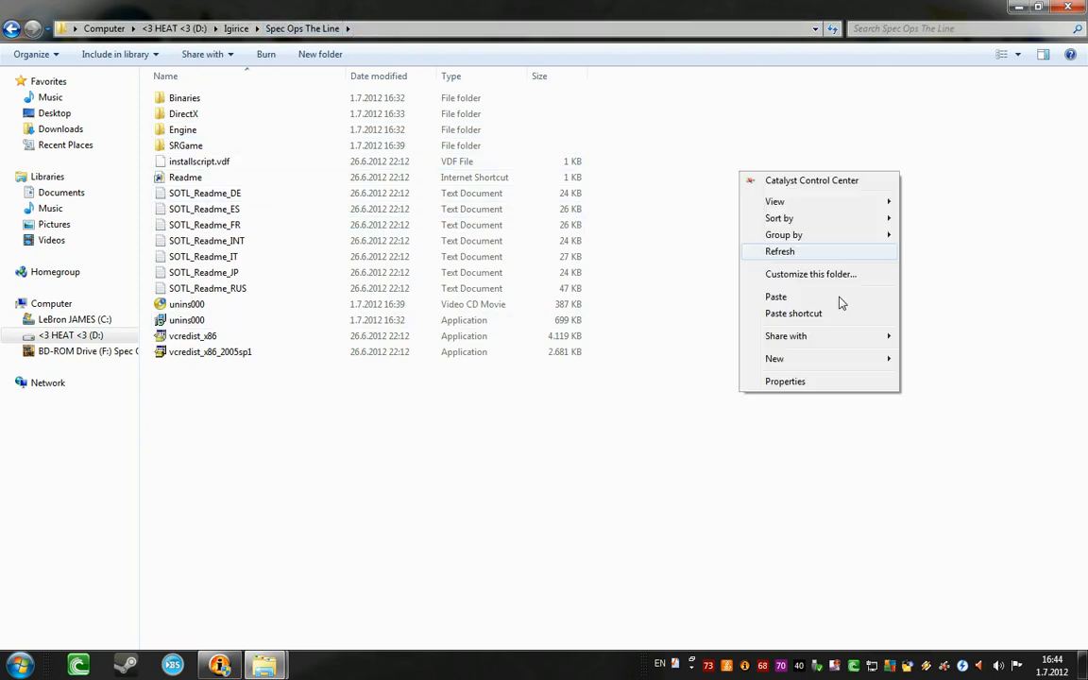
{"action": "left_click", "coordinate": [775, 297]}
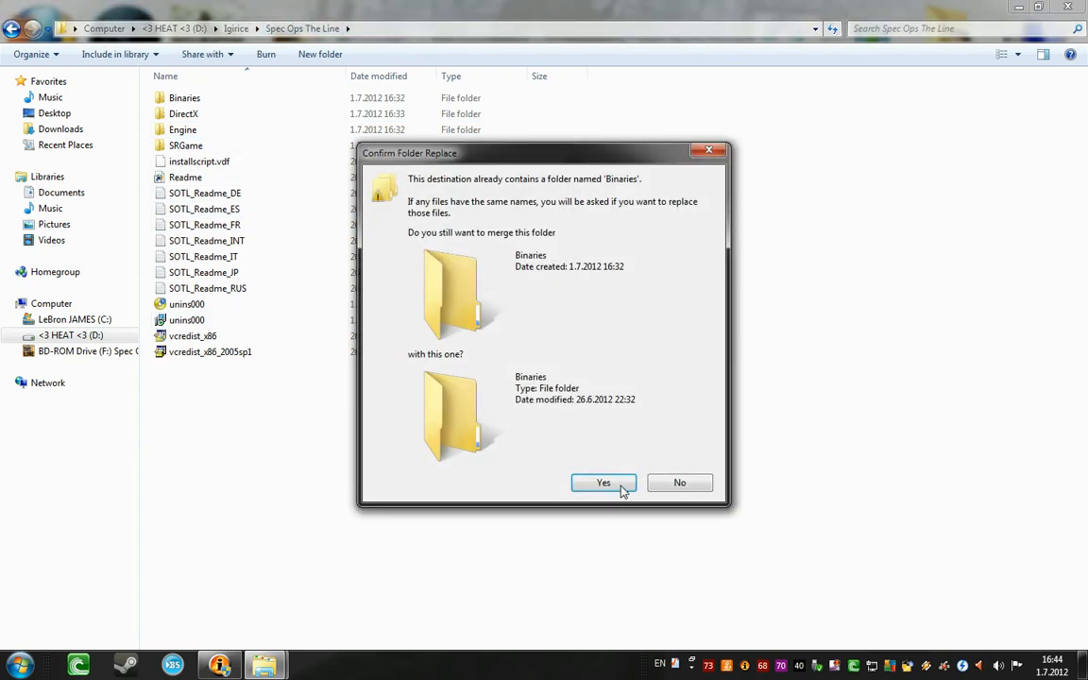
{"action": "left_click", "coordinate": [603, 482]}
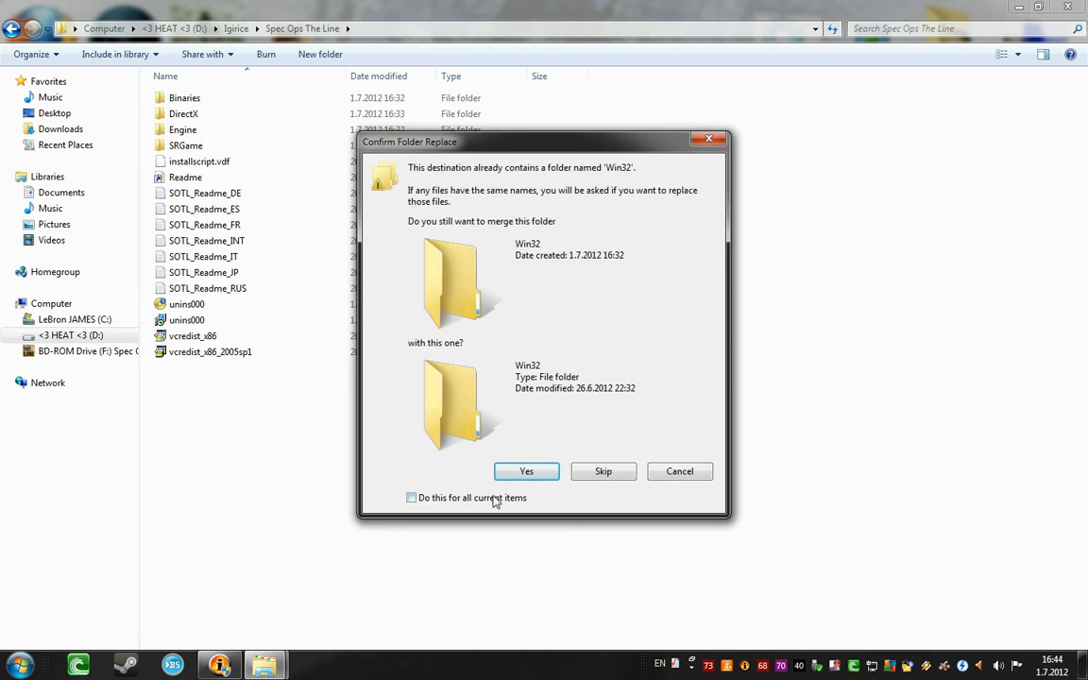
{"action": "left_click", "coordinate": [526, 471]}
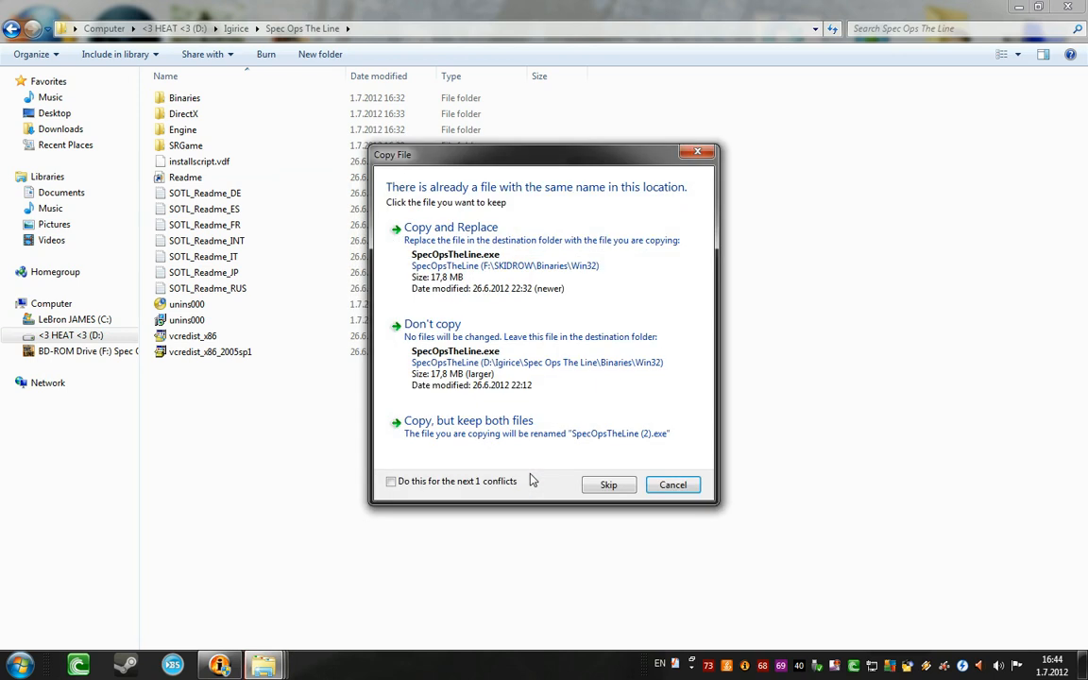
{"action": "left_click", "coordinate": [391, 480]}
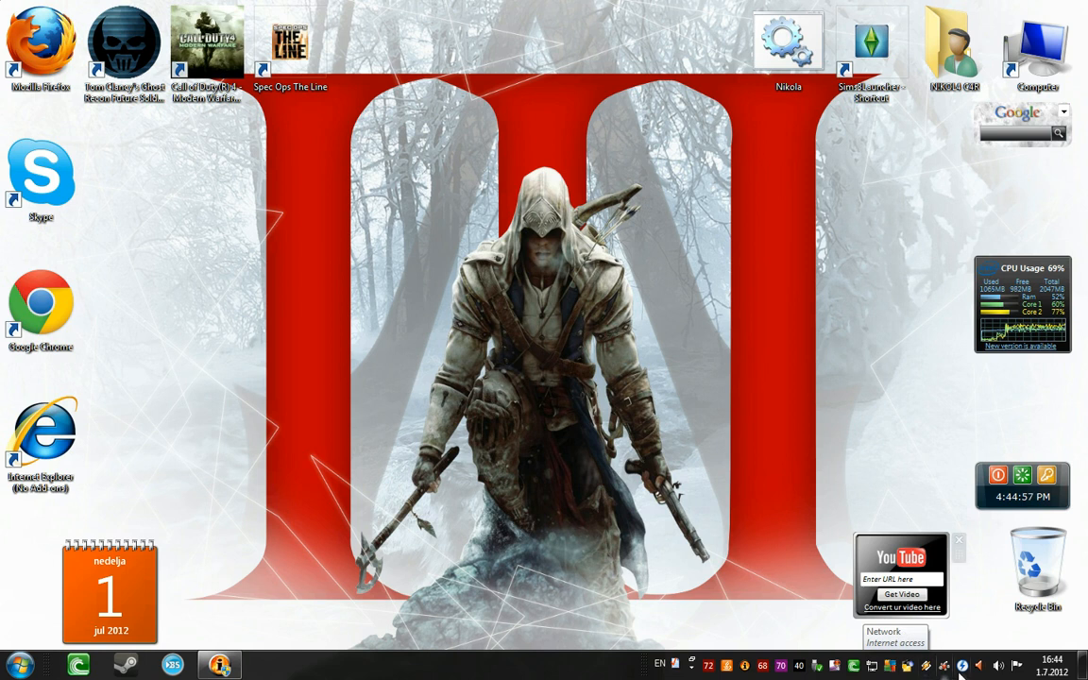
{"action": "left_click", "coordinate": [940, 666]}
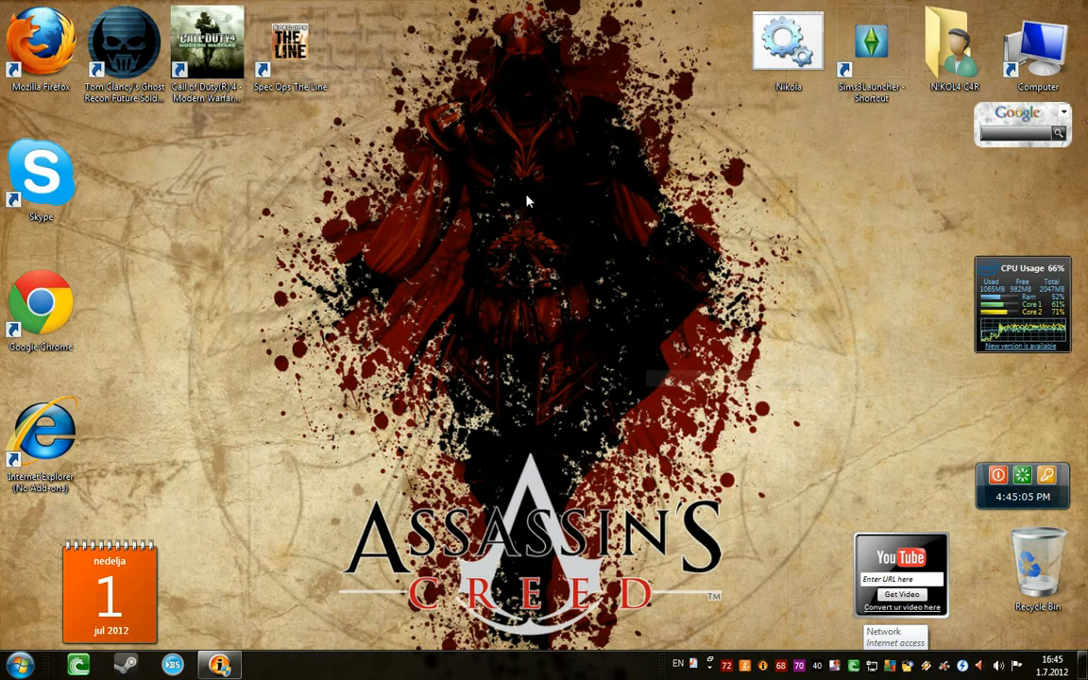
{"action": "right_click", "coordinate": [529, 200]}
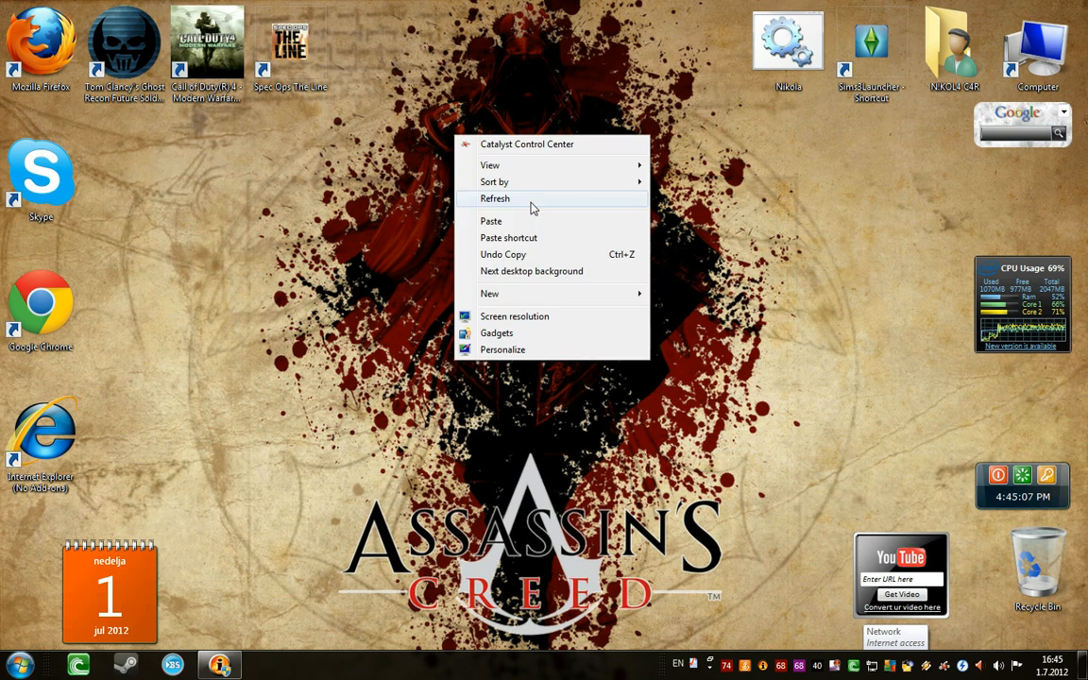
{"action": "left_click", "coordinate": [495, 198]}
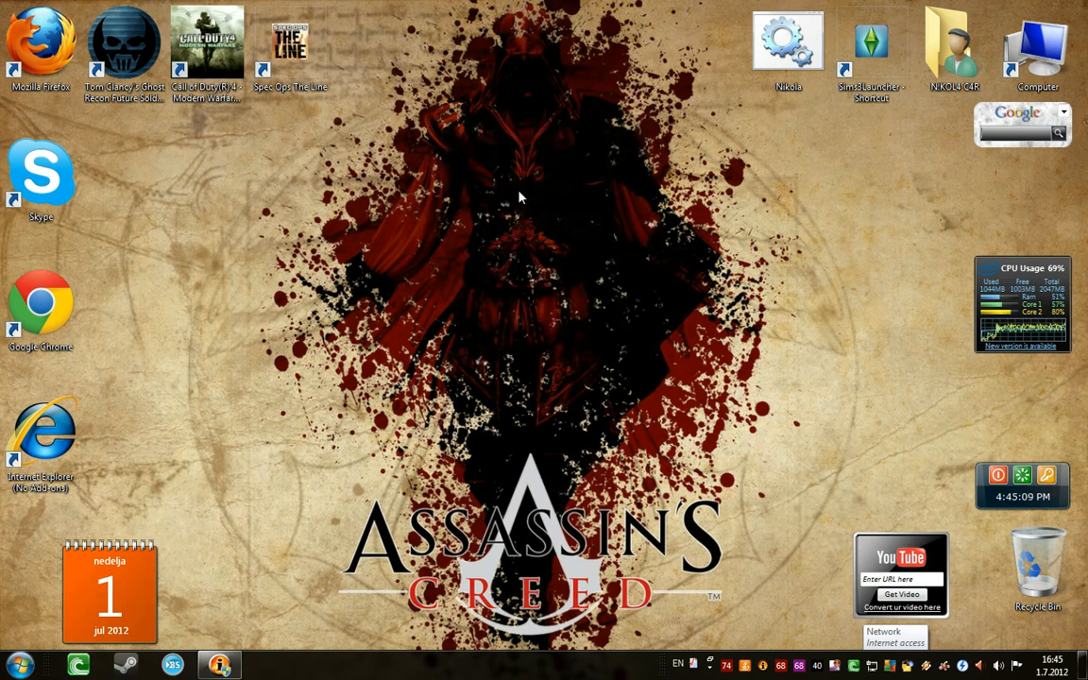